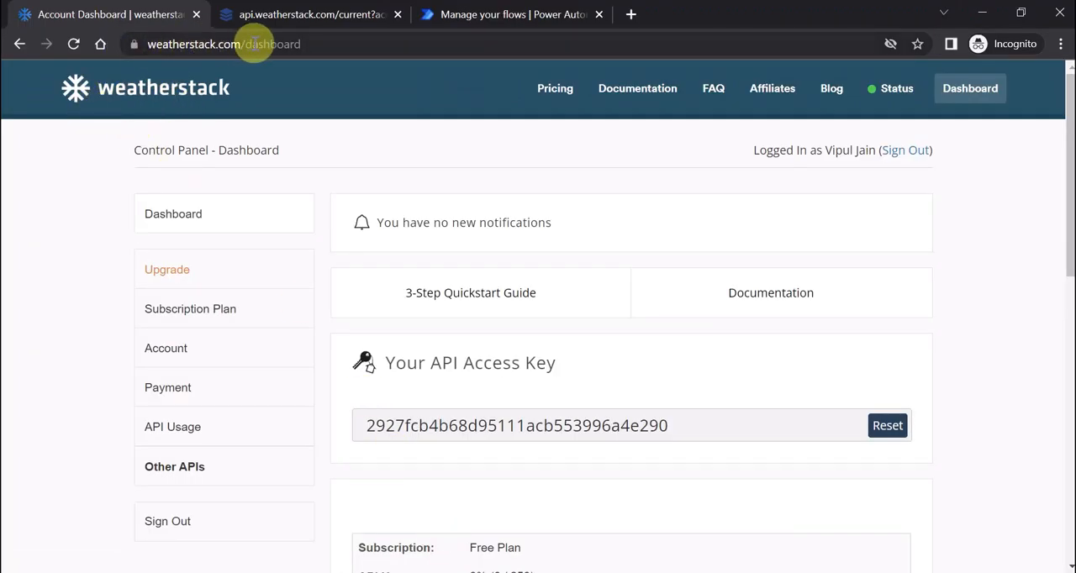
{"action": "mouse_move", "coordinate": [797, 150]}
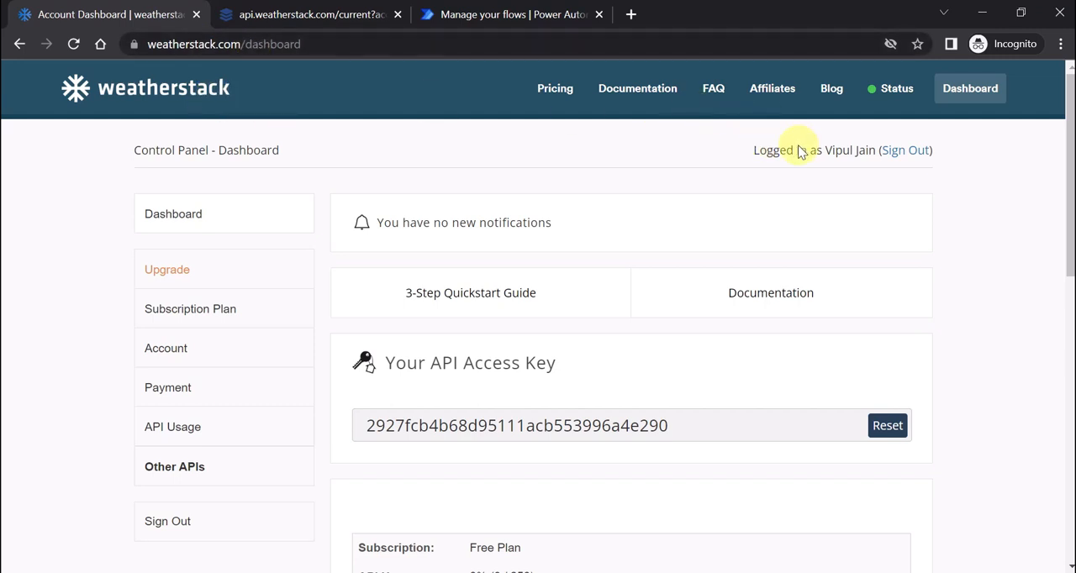
{"action": "mouse_move", "coordinate": [1062, 116]}
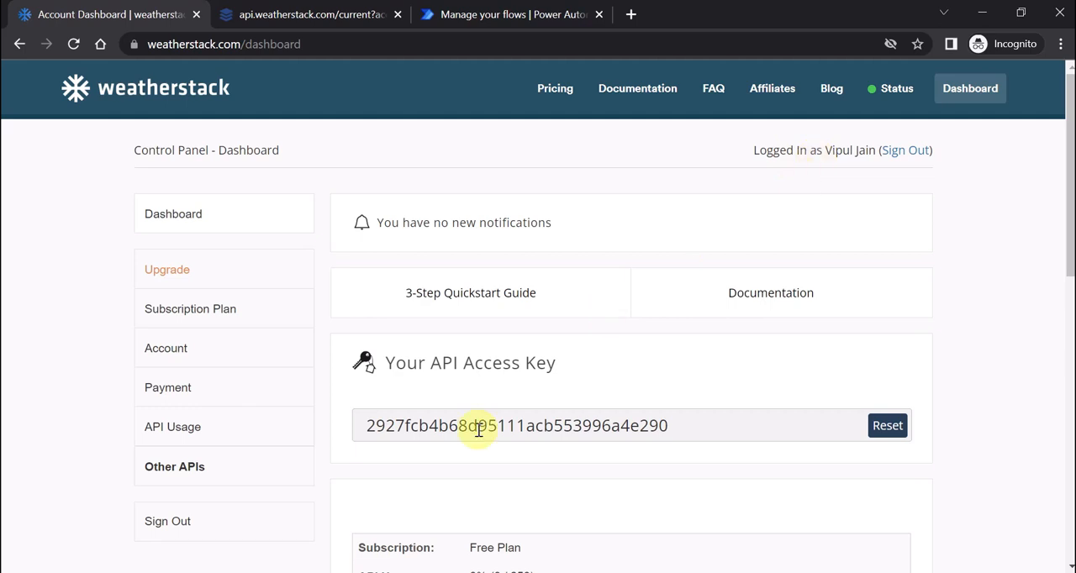
{"action": "mouse_move", "coordinate": [504, 382]}
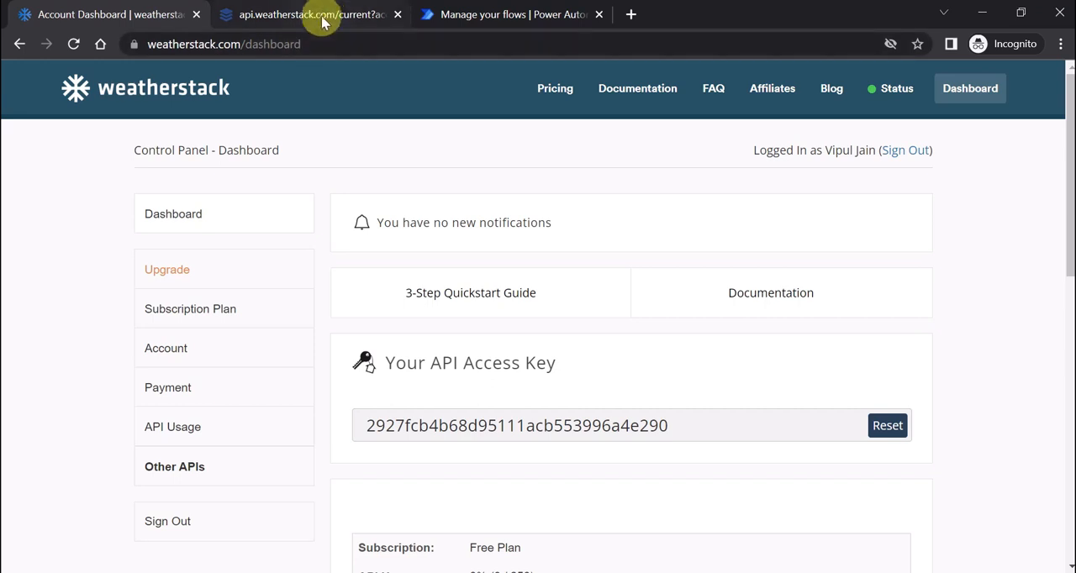
- Inspect the weatherstack Jaipur current-weather JSON, then return to the Power Automate flows list
{"action": "left_click", "coordinate": [311, 14]}
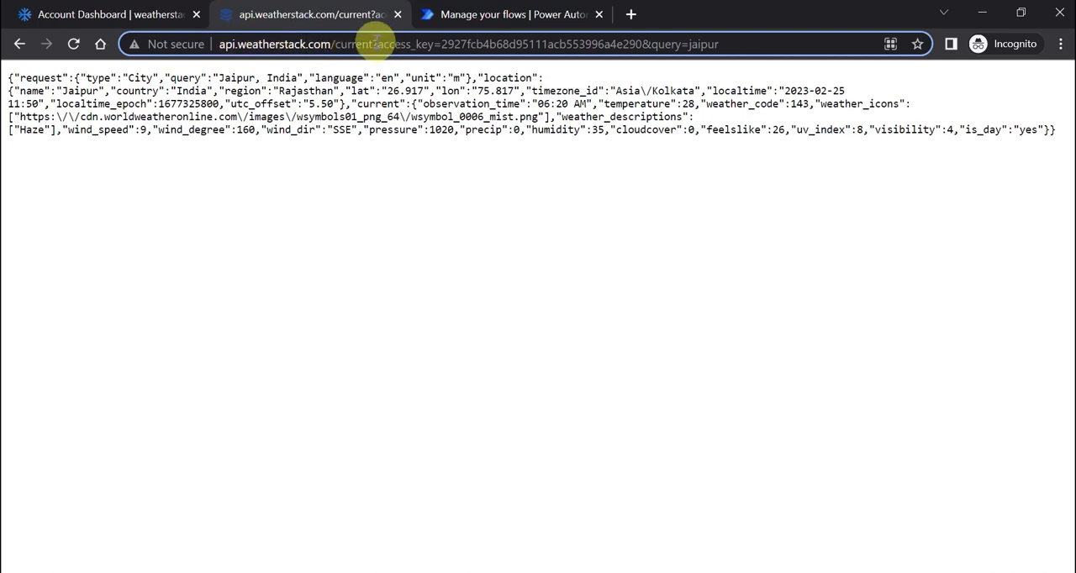
{"action": "left_click_drag", "start_coordinate": [379, 44], "coordinate": [623, 44]}
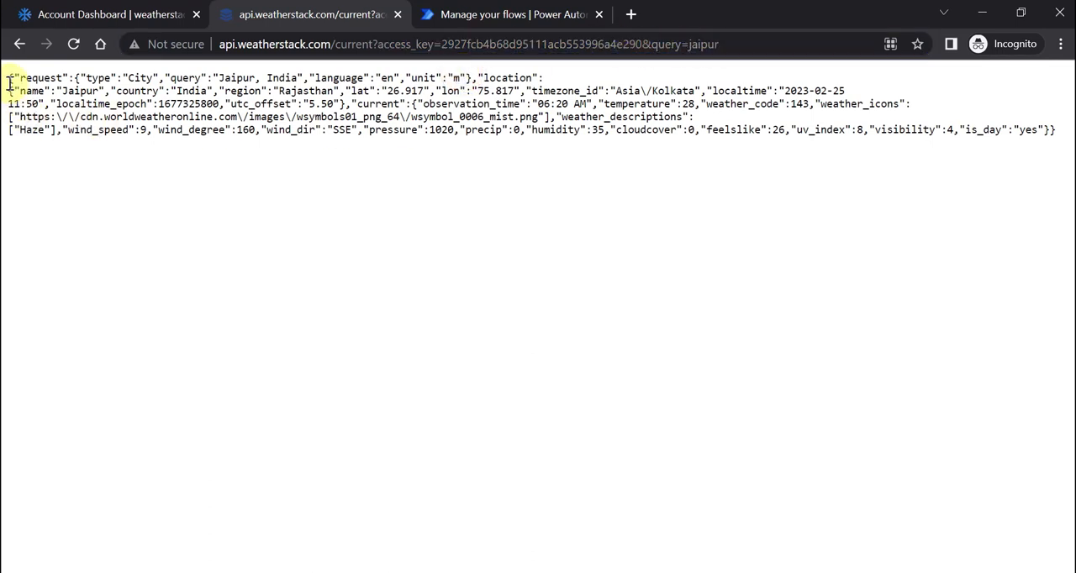
{"action": "left_click_drag", "start_coordinate": [8, 78], "coordinate": [1047, 130]}
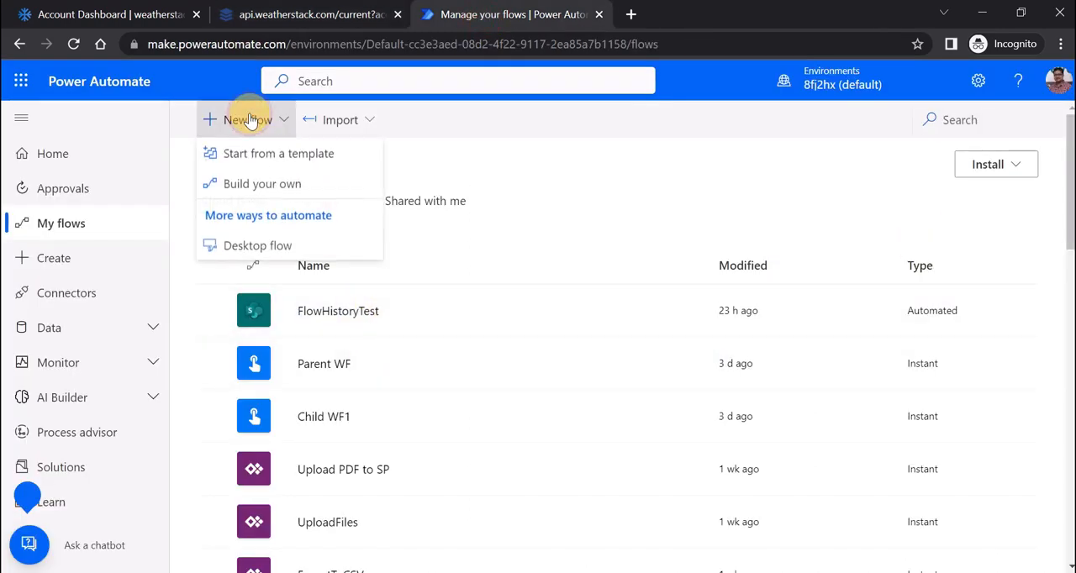
- Build a new flow from scratch that starts with the 'Manually trigger a flow' trigger
{"action": "left_click", "coordinate": [262, 184]}
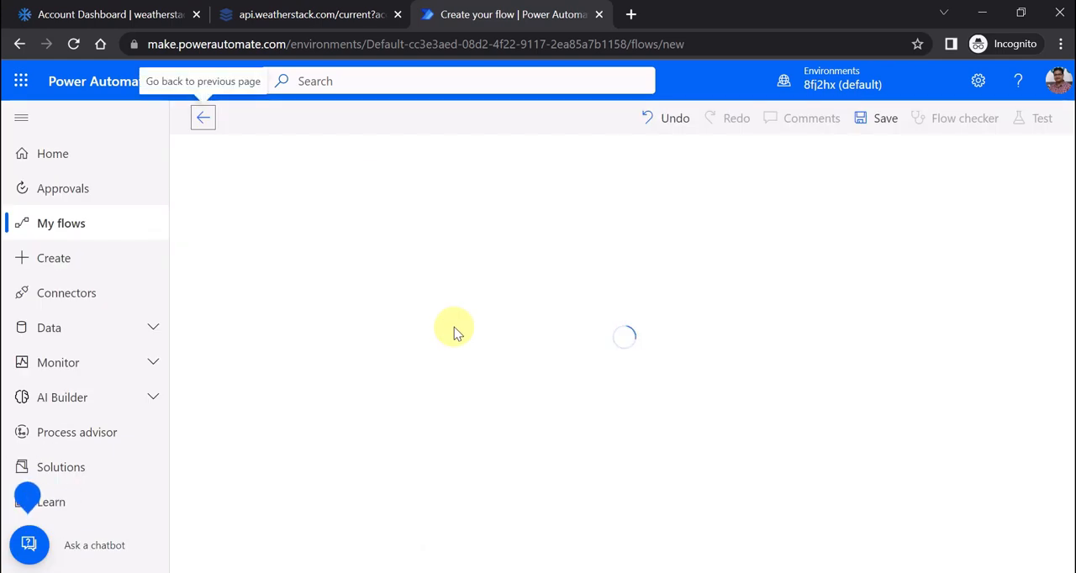
{"action": "left_click", "coordinate": [311, 15]}
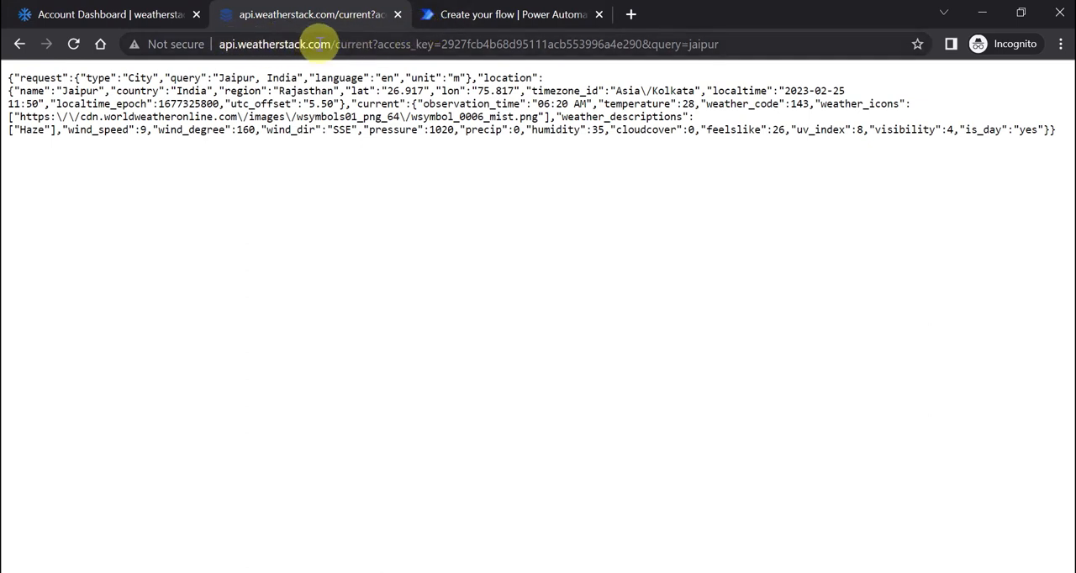
{"action": "mouse_move", "coordinate": [686, 44]}
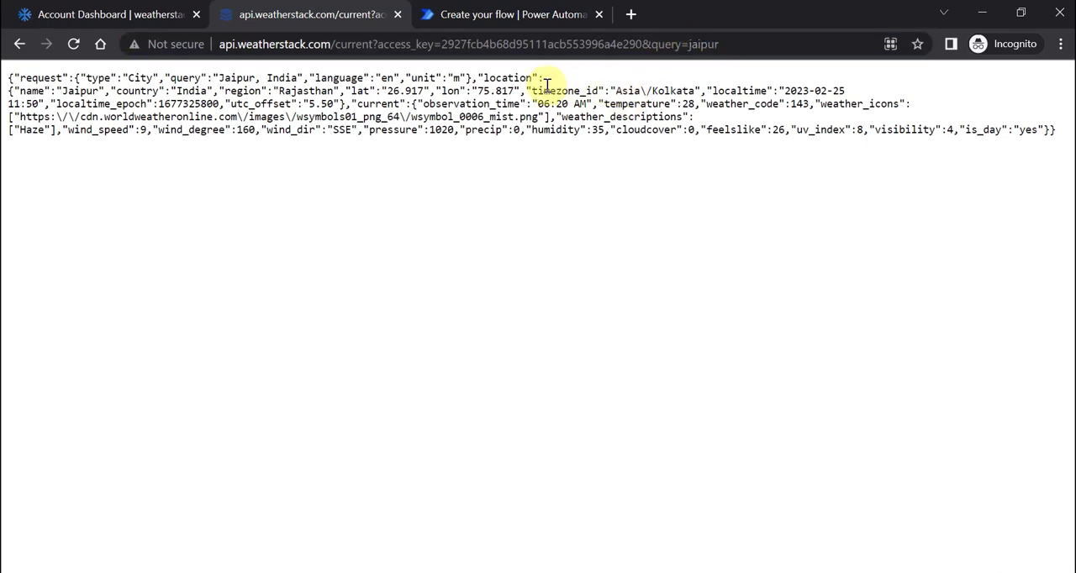
{"action": "left_click", "coordinate": [513, 14]}
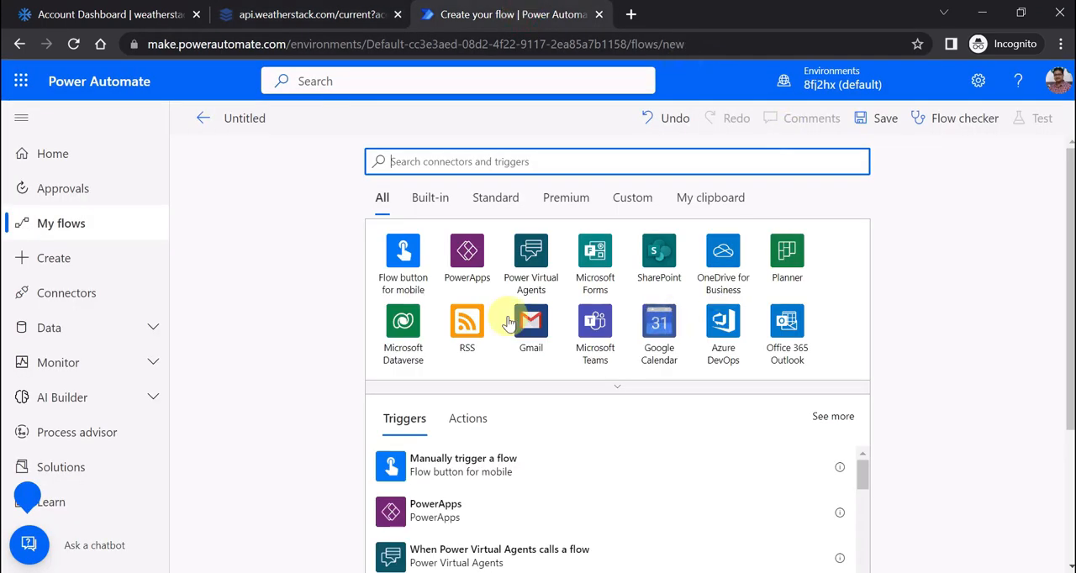
{"action": "type", "text": "manually"}
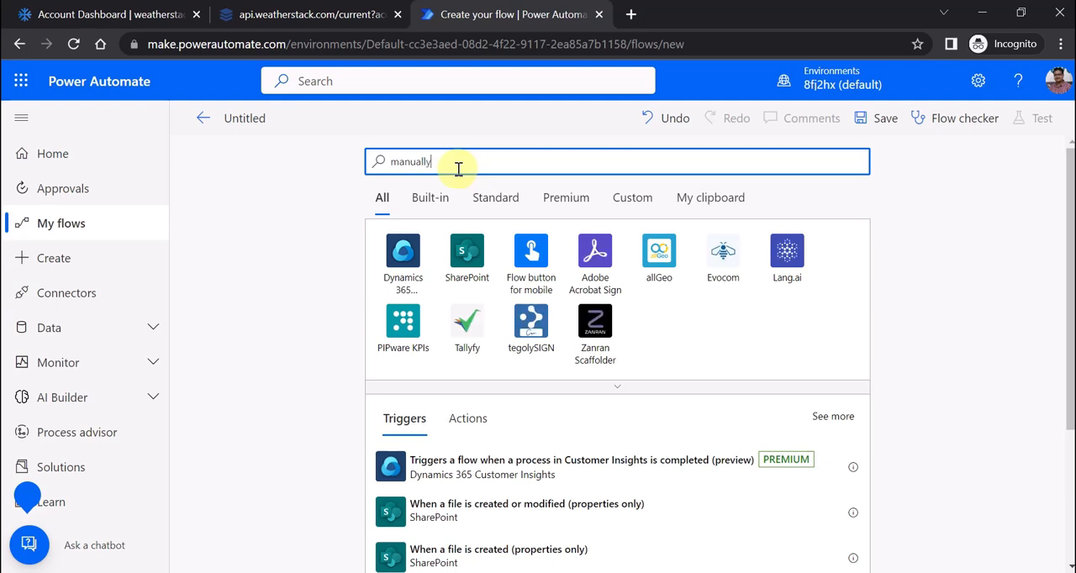
{"action": "left_click", "coordinate": [531, 261]}
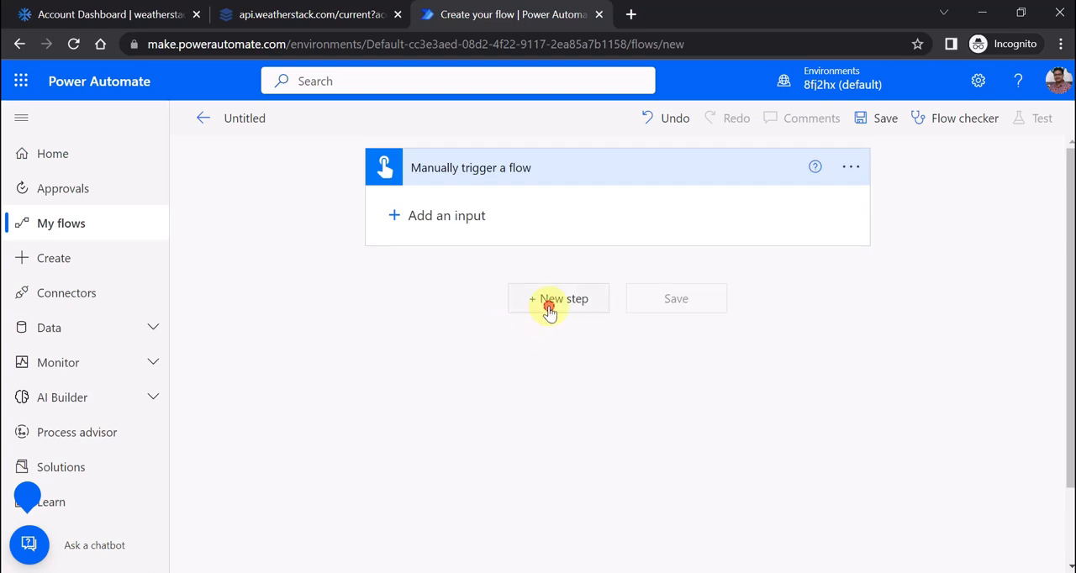
- Add the HTTP connector's HTTP action as the step after the manual trigger
{"action": "left_click", "coordinate": [558, 299]}
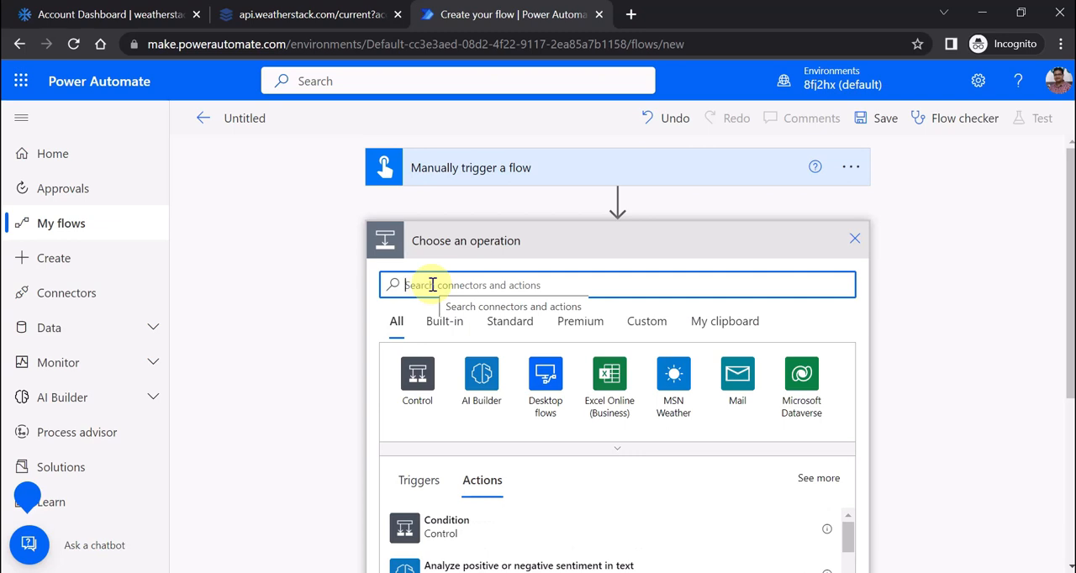
{"action": "type", "text": "http"}
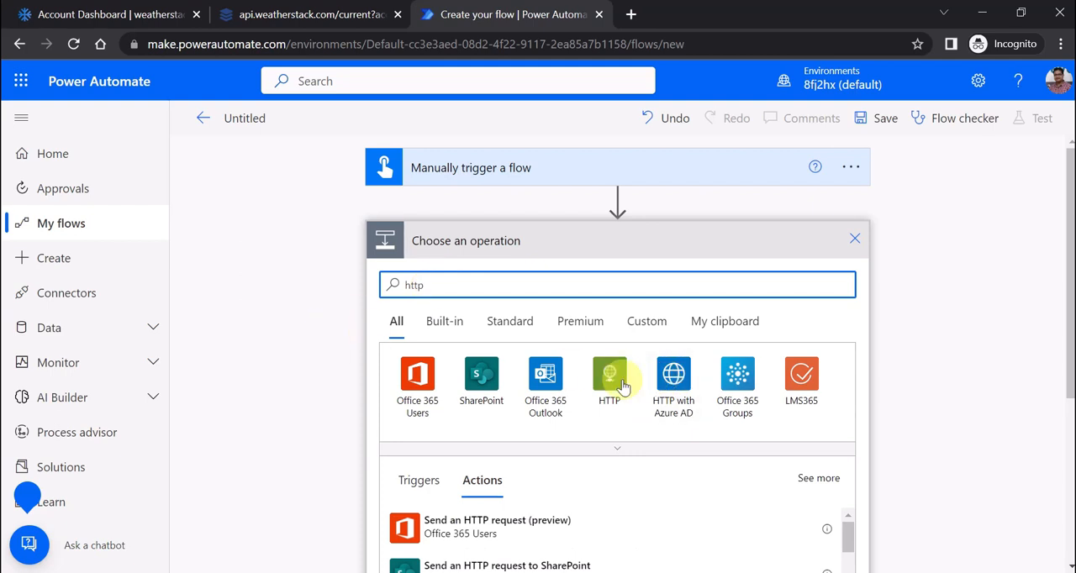
{"action": "left_click", "coordinate": [608, 376]}
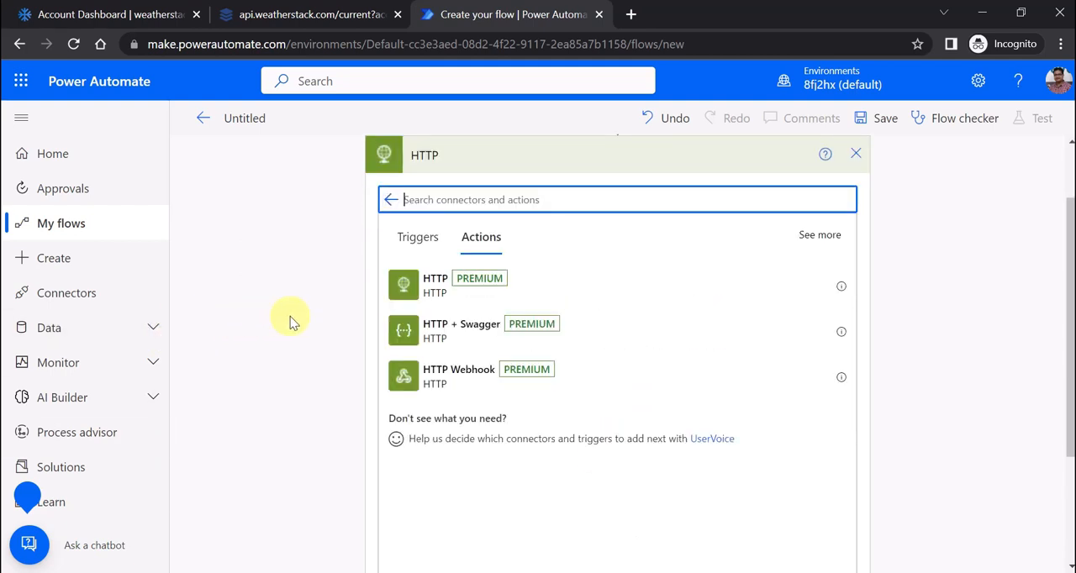
{"action": "mouse_move", "coordinate": [494, 330]}
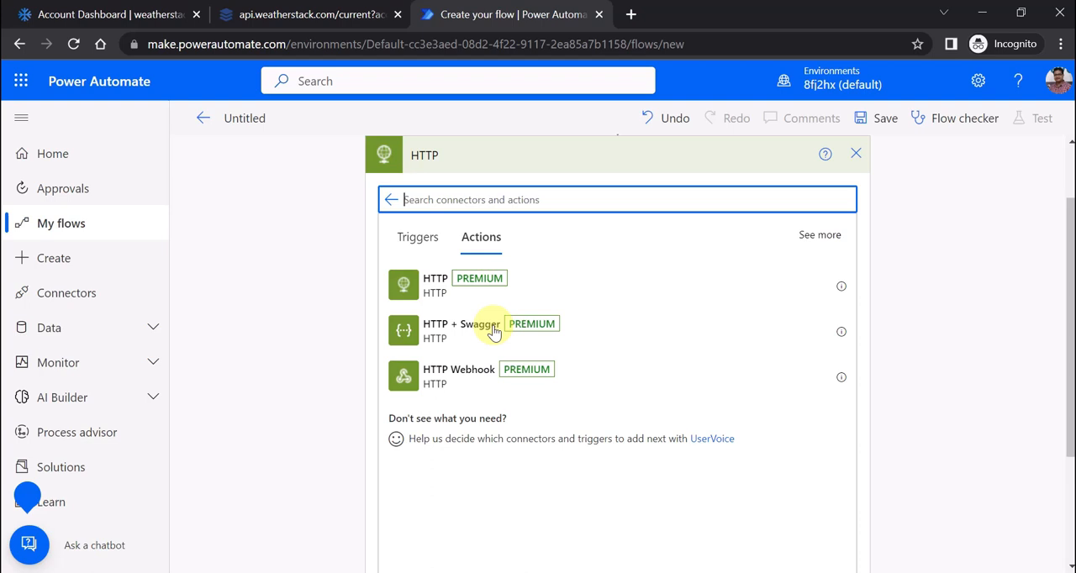
{"action": "mouse_move", "coordinate": [500, 386]}
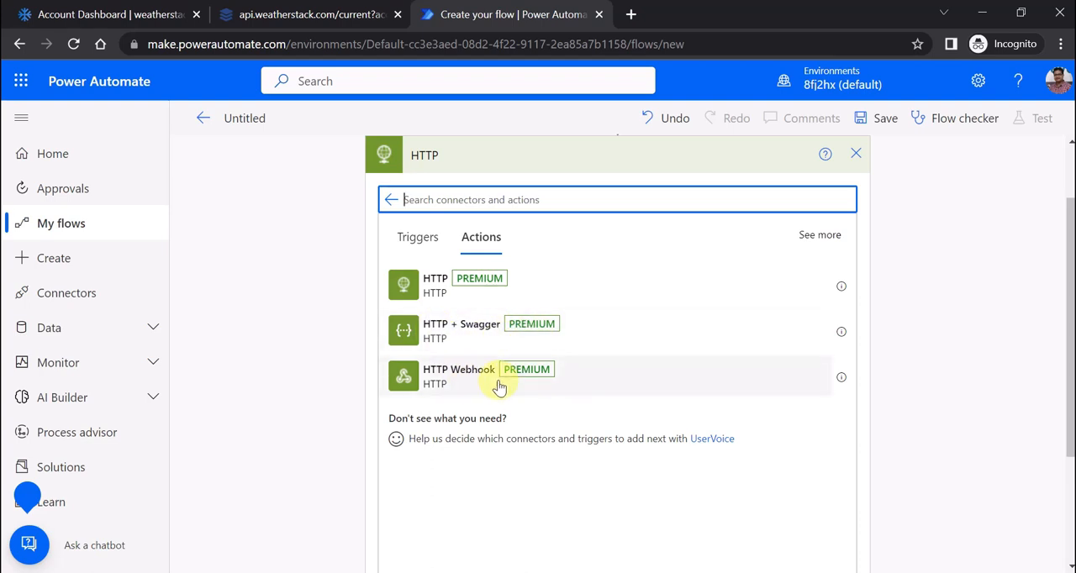
{"action": "mouse_move", "coordinate": [437, 286]}
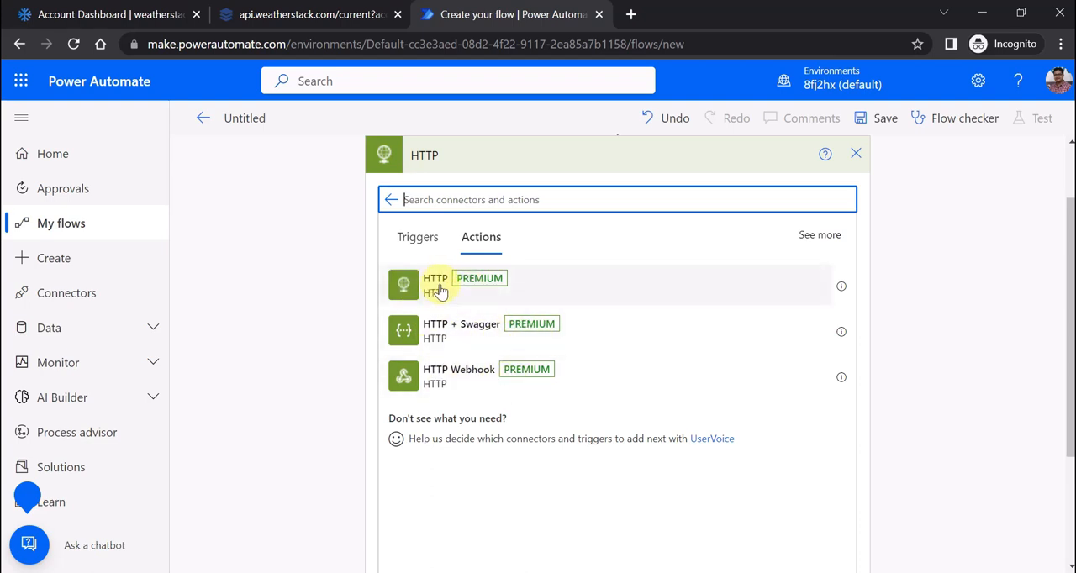
{"action": "left_click", "coordinate": [436, 286]}
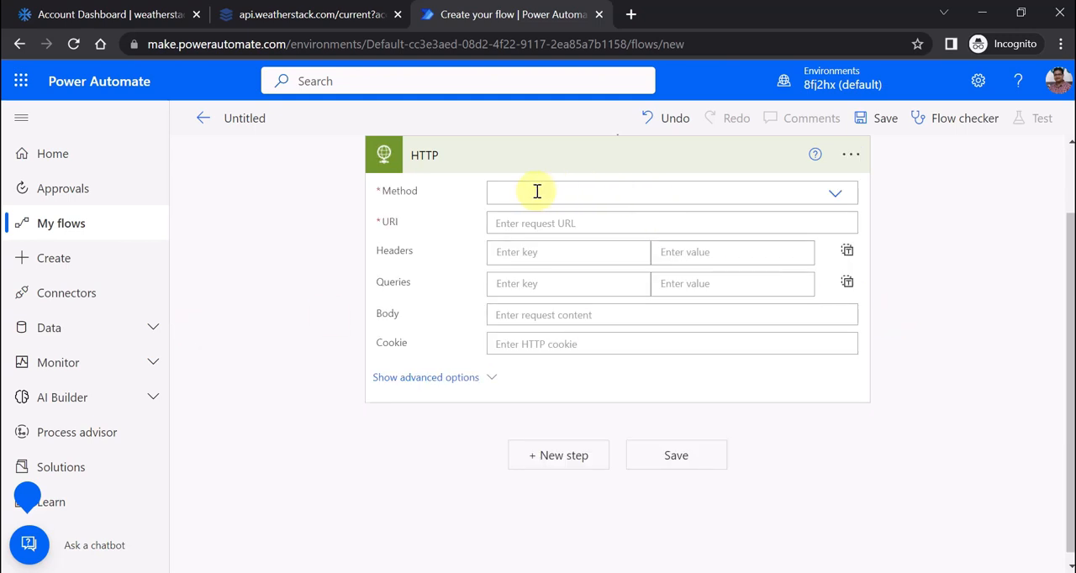
{"action": "mouse_move", "coordinate": [403, 235]}
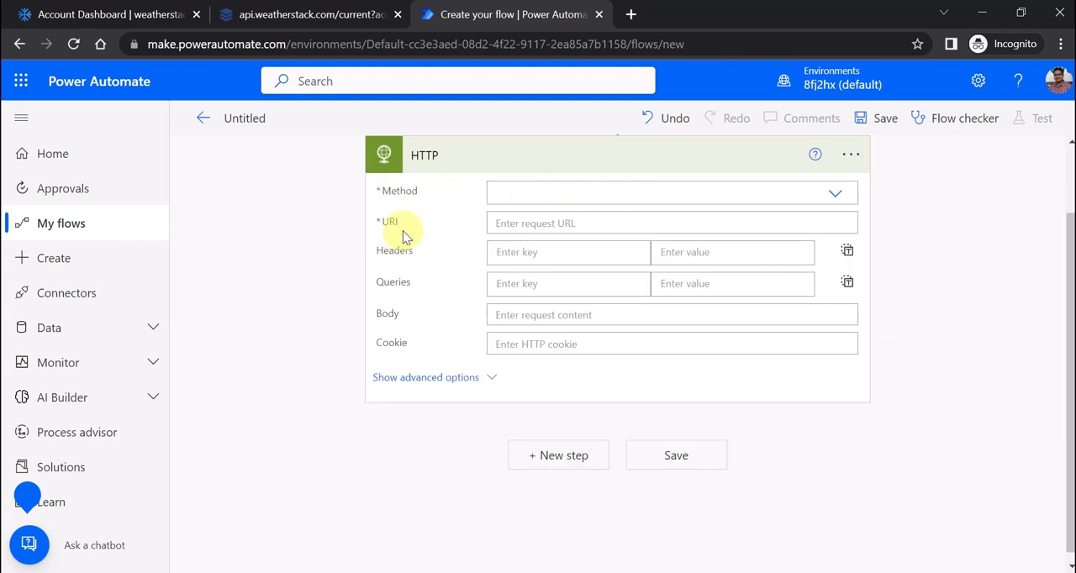
{"action": "mouse_move", "coordinate": [837, 193]}
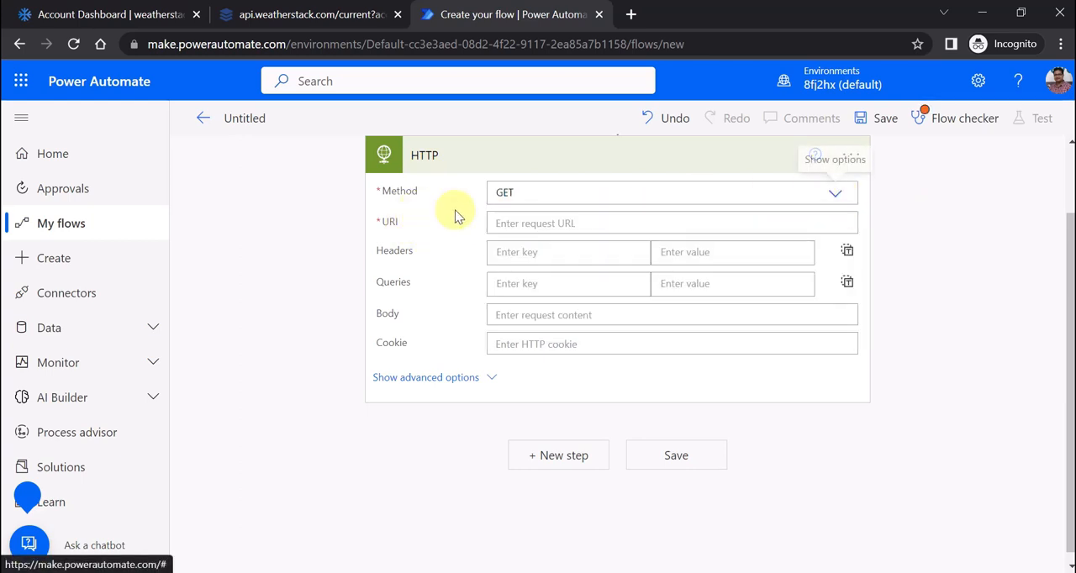
{"action": "mouse_move", "coordinate": [412, 223]}
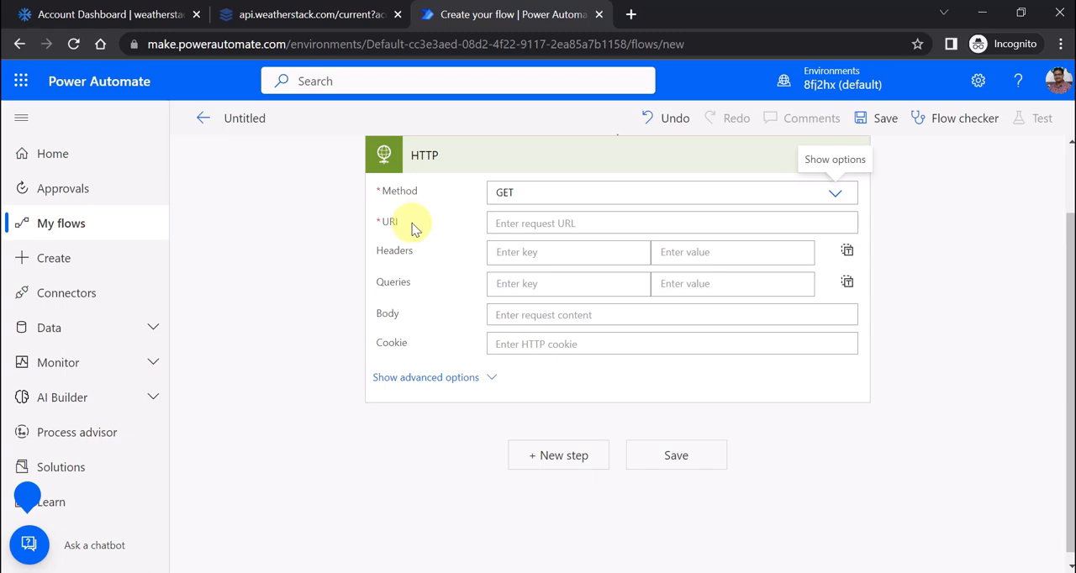
- Enter the weatherstack current URL with access_key and query=jaipur as the HTTP URI
{"action": "left_click", "coordinate": [309, 14]}
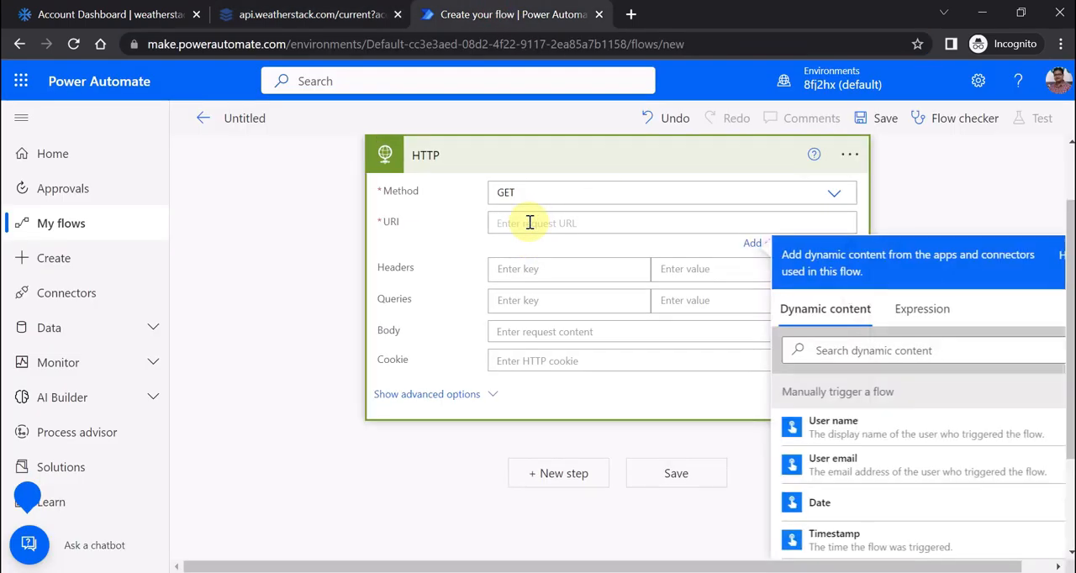
{"action": "type", "text": "http://api.weatherstack.com/current?access_key=2927fcb4b68d95111acb553996a4e290&query=jaipur"}
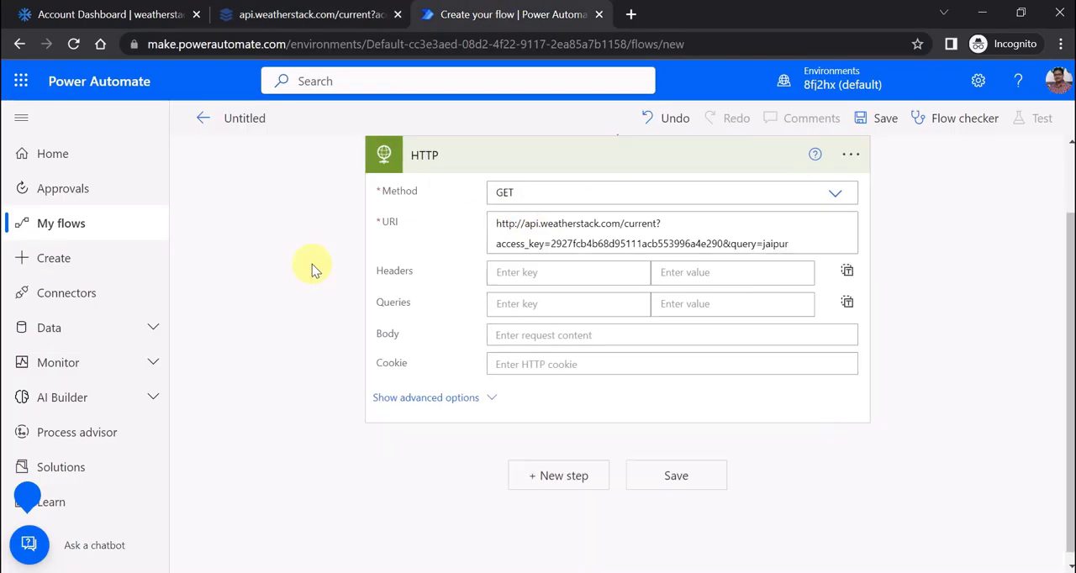
{"action": "mouse_move", "coordinate": [393, 200]}
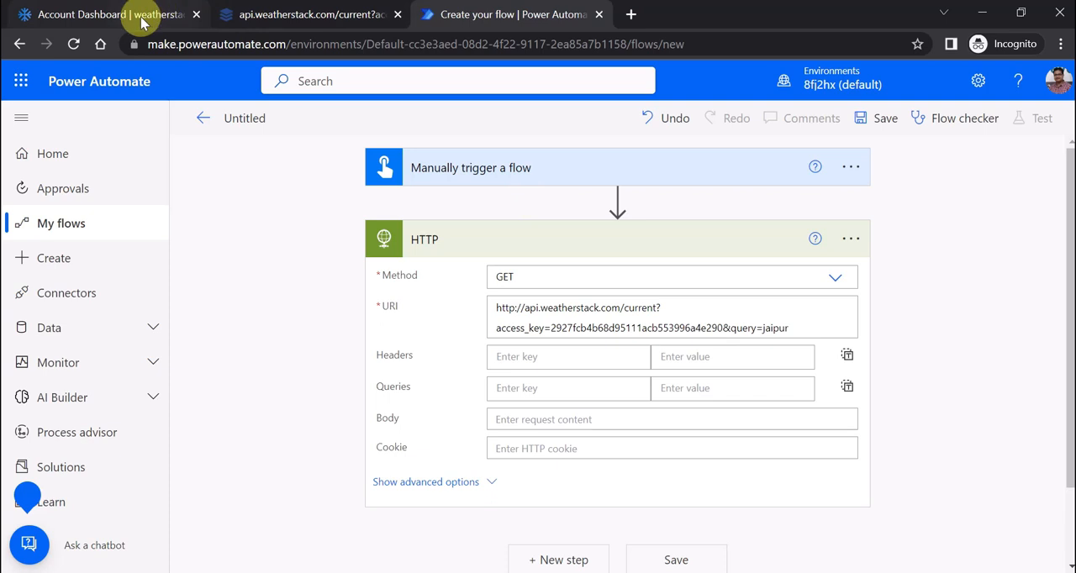
- Check the access key on the weatherstack dashboard and return to the flow
{"action": "left_click", "coordinate": [101, 14]}
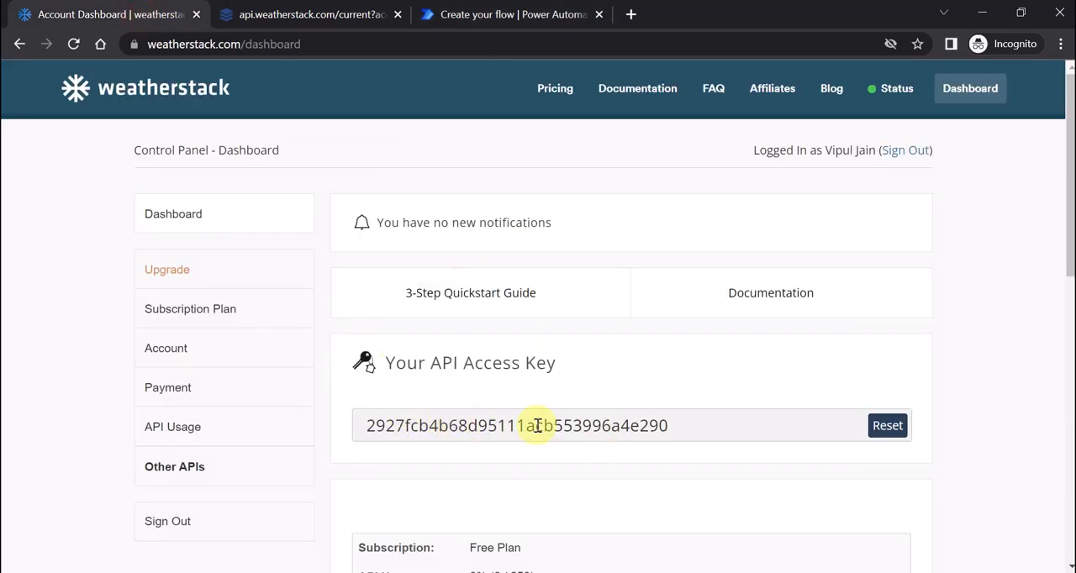
{"action": "mouse_move", "coordinate": [912, 150]}
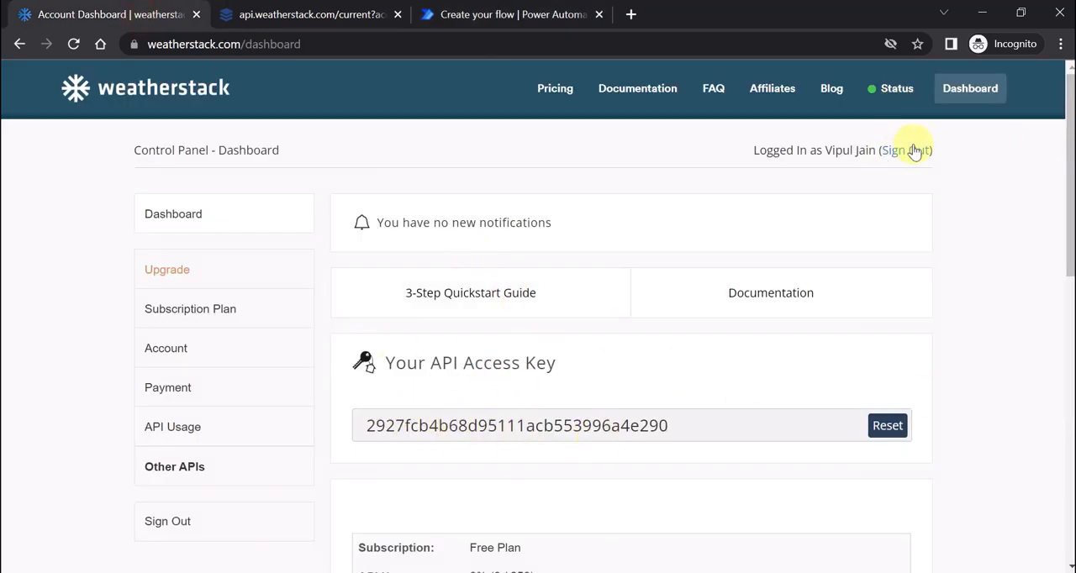
{"action": "mouse_move", "coordinate": [965, 137]}
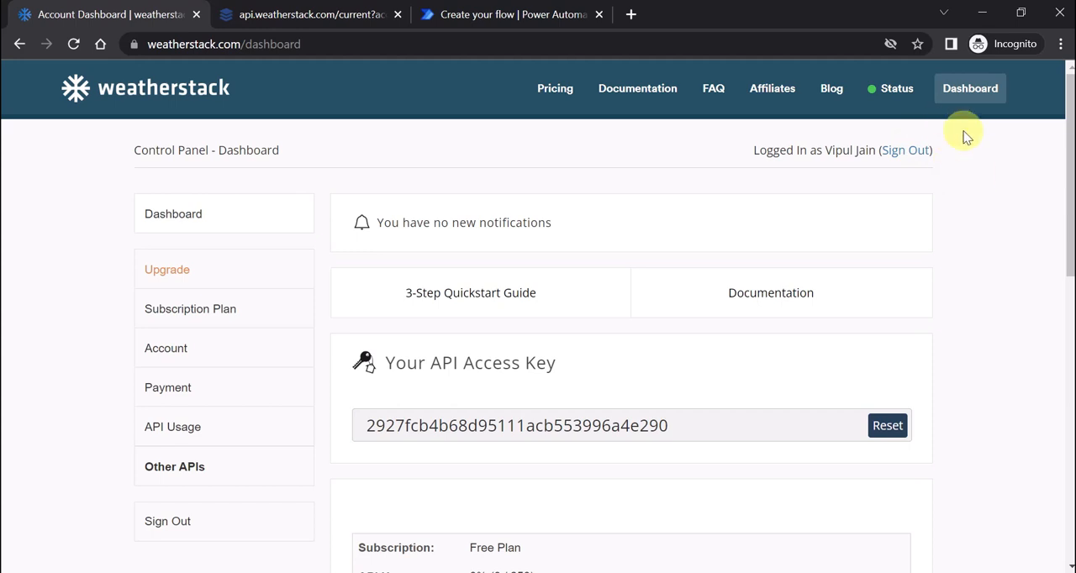
{"action": "mouse_move", "coordinate": [929, 141]}
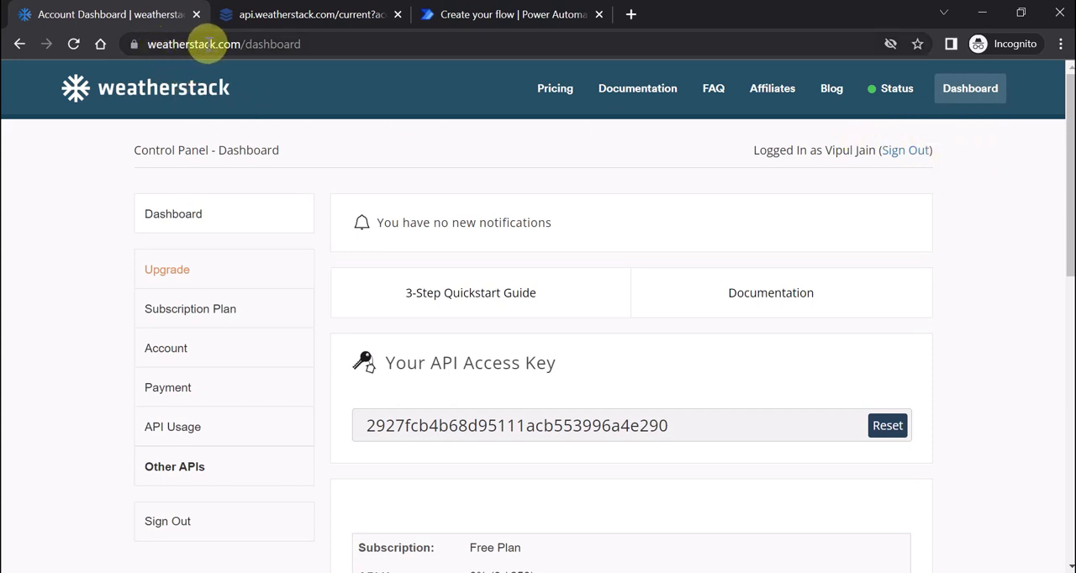
{"action": "left_click", "coordinate": [511, 14]}
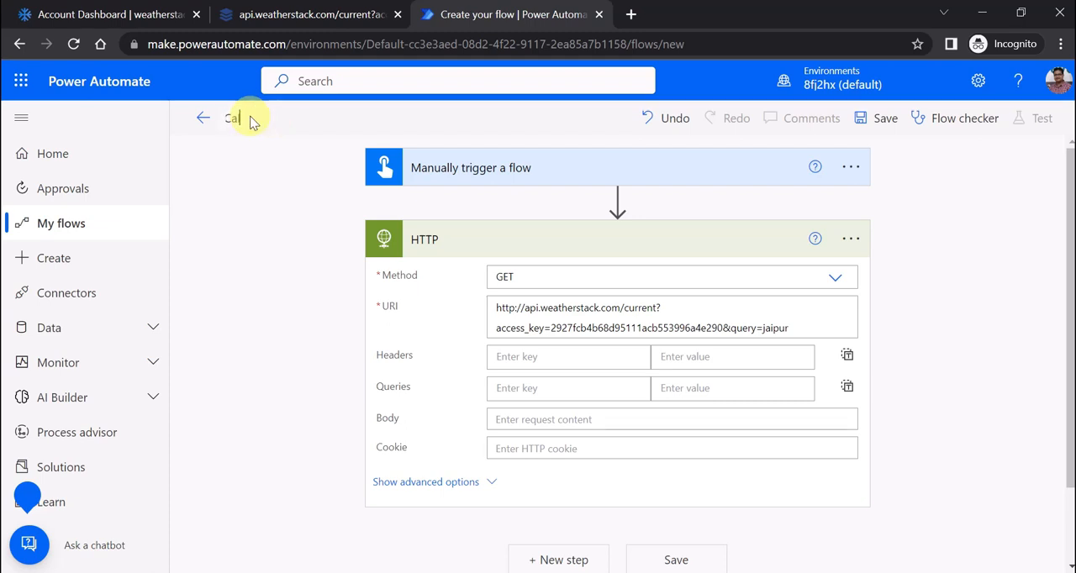
- Name the flow 'Call External API', save it, and run a manual test
{"action": "type", "text": "Call External API"}
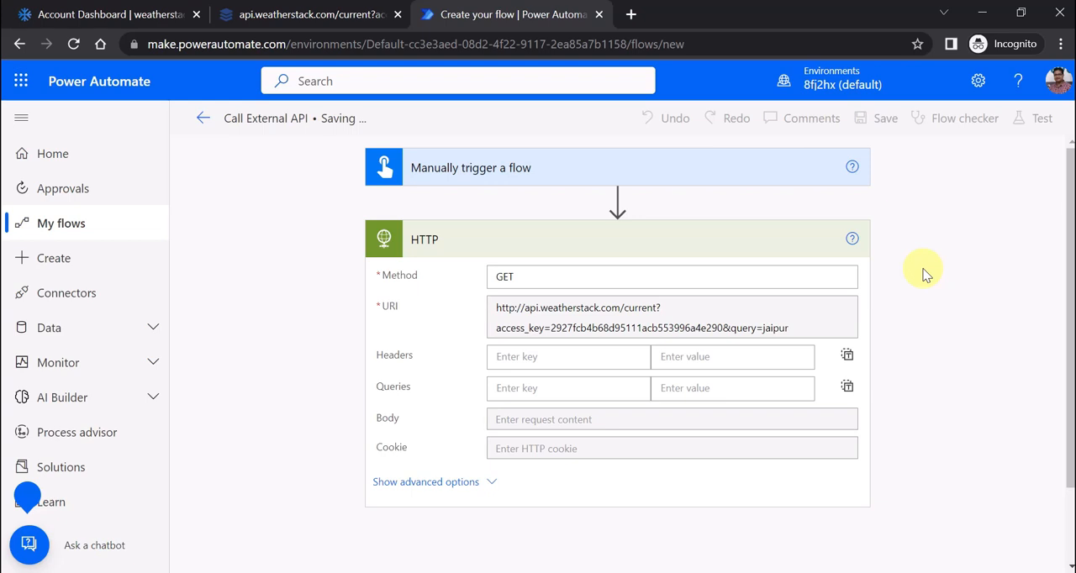
{"action": "left_click", "coordinate": [885, 118]}
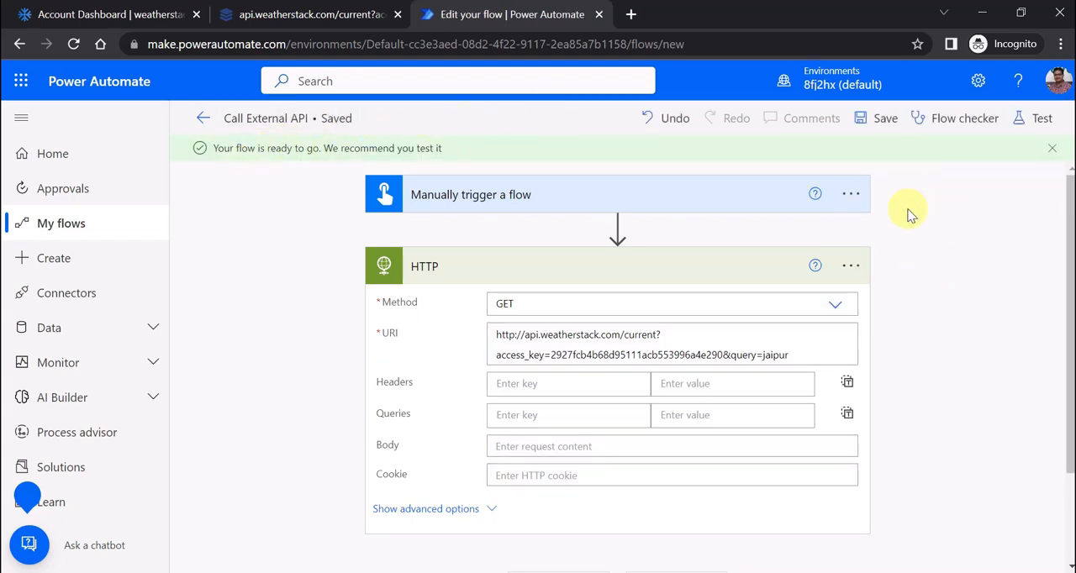
{"action": "left_click", "coordinate": [1041, 117]}
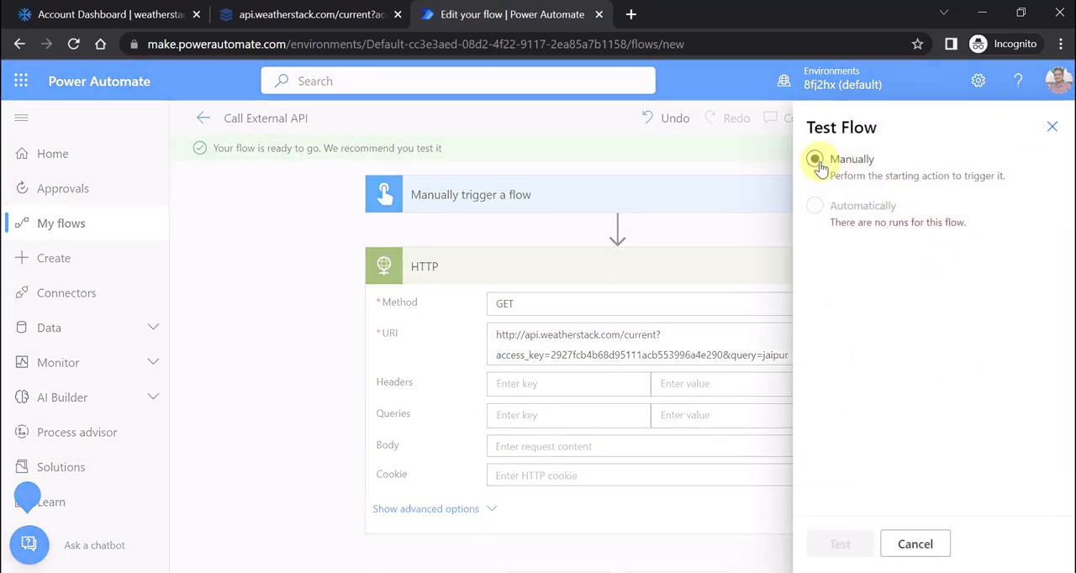
{"action": "left_click", "coordinate": [814, 159]}
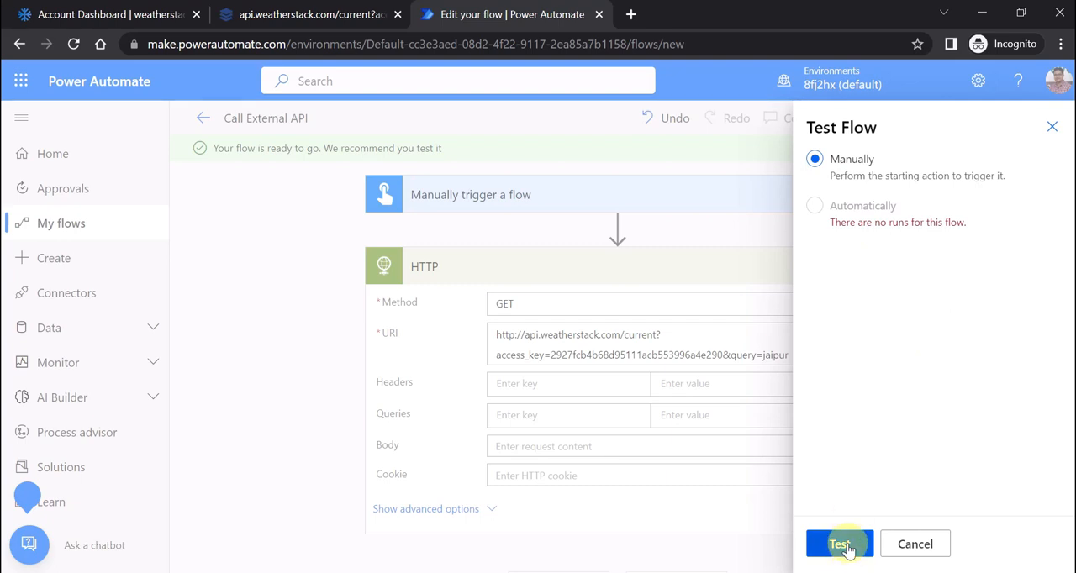
{"action": "left_click", "coordinate": [839, 544]}
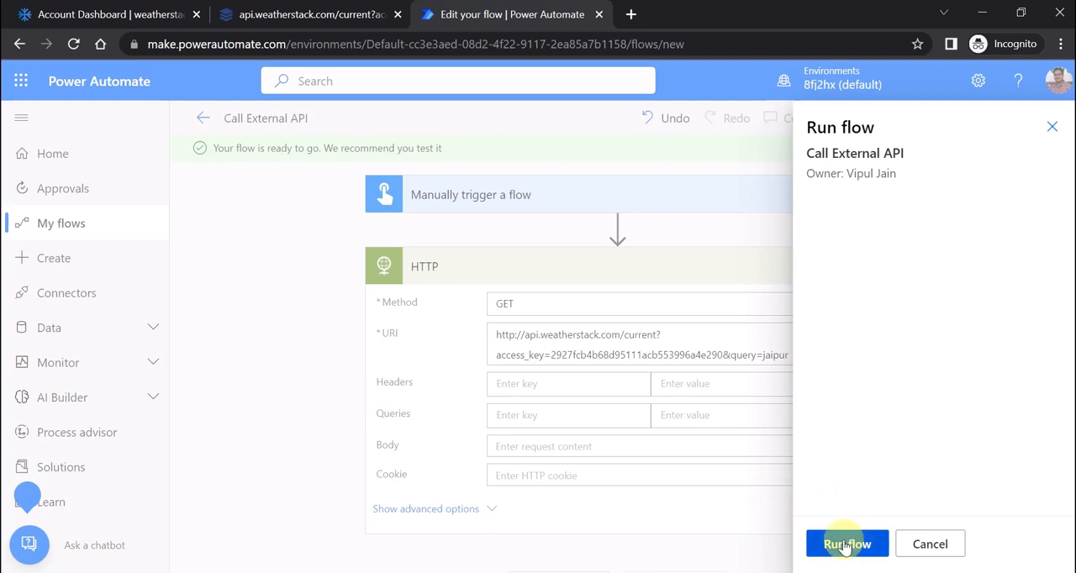
{"action": "left_click", "coordinate": [847, 544]}
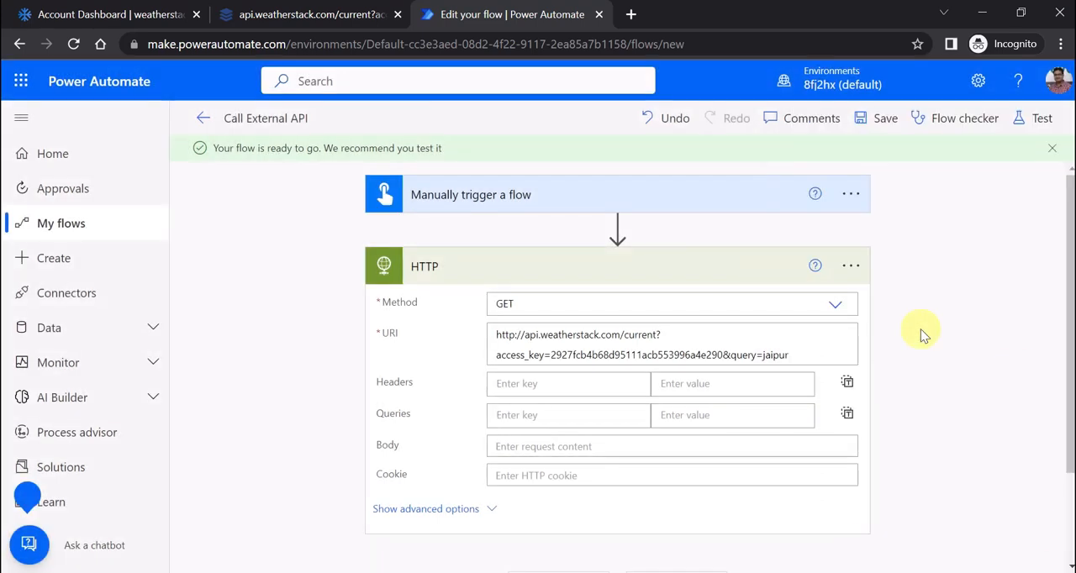
- Review the successful run's HTTP response body down to temperature 25, then return to editing
{"action": "left_click", "coordinate": [1041, 117]}
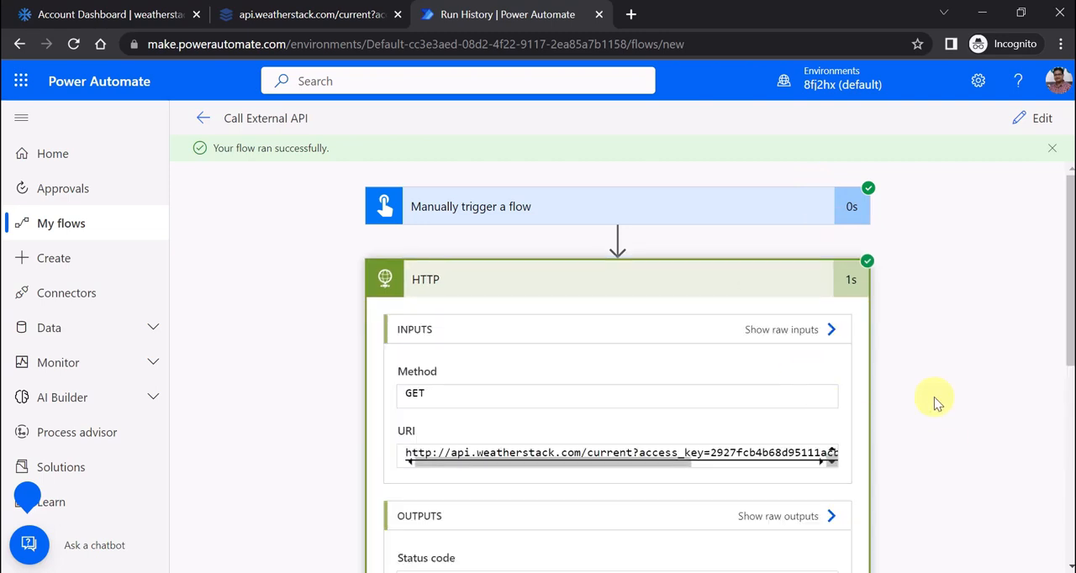
{"action": "mouse_move", "coordinate": [915, 393]}
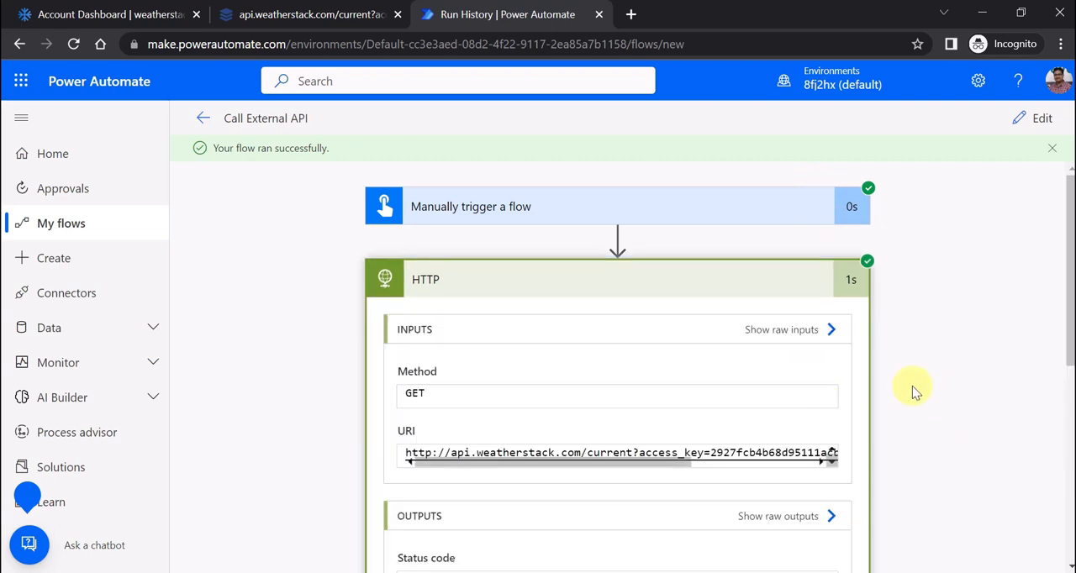
{"action": "scroll", "scroll_direction": "down", "scroll_amount": 3}
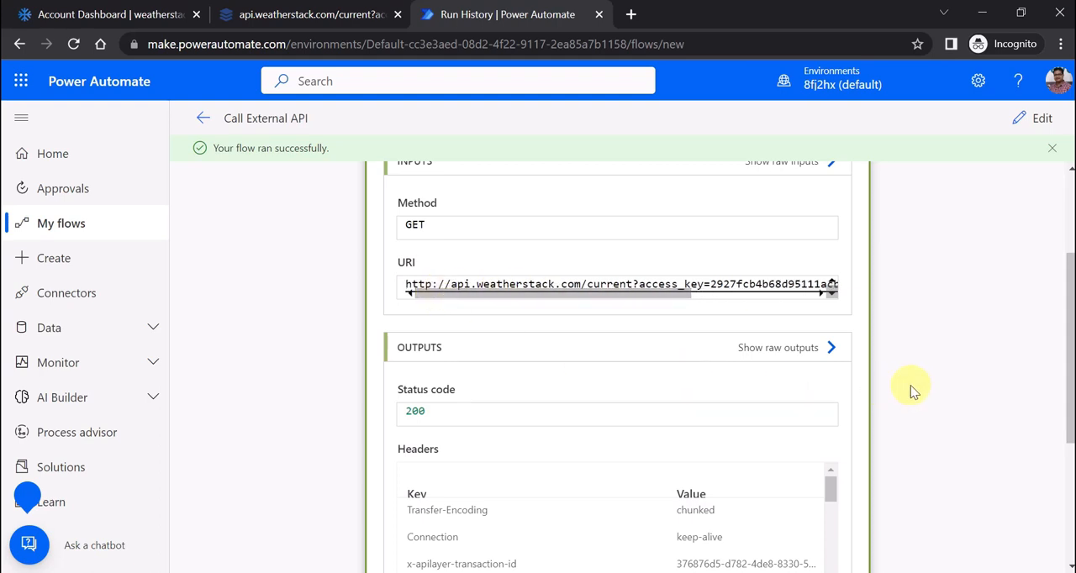
{"action": "scroll", "scroll_direction": "down", "scroll_amount": 3}
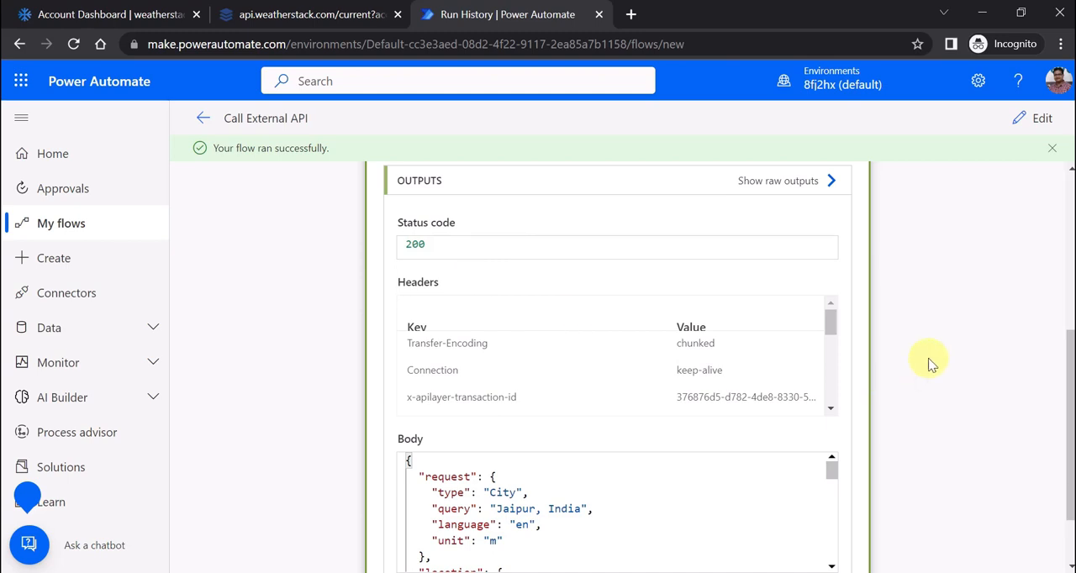
{"action": "scroll", "scroll_direction": "down", "scroll_amount": 3}
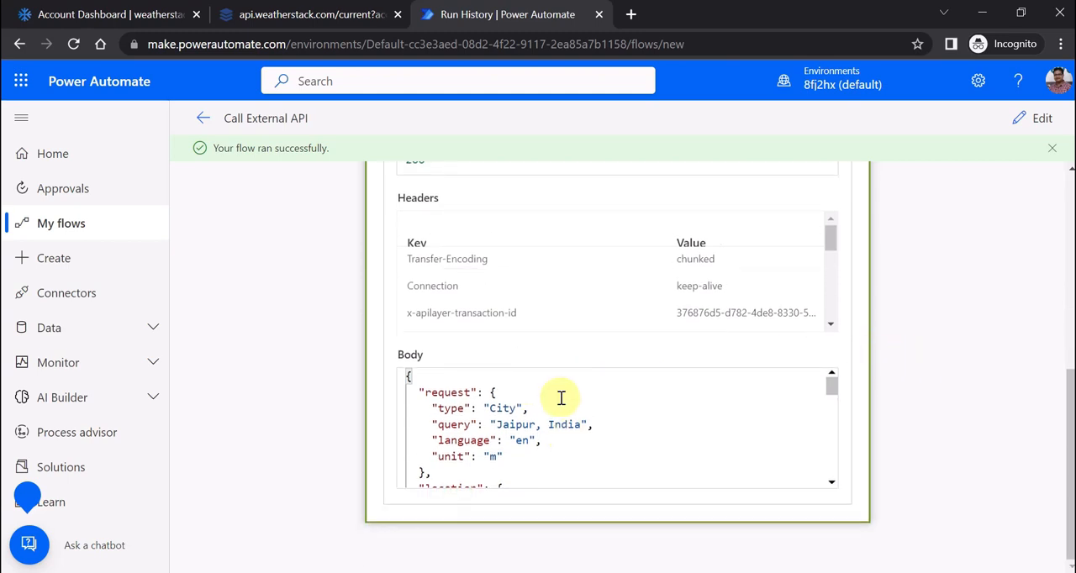
{"action": "scroll", "scroll_direction": "down", "scroll_amount": 3}
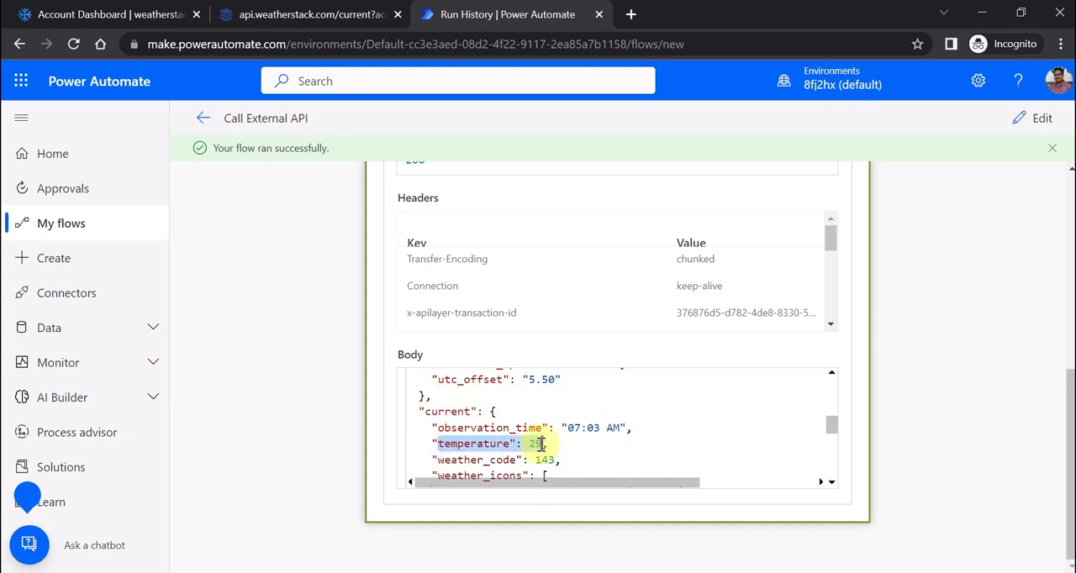
{"action": "scroll", "scroll_direction": "down", "scroll_amount": 3}
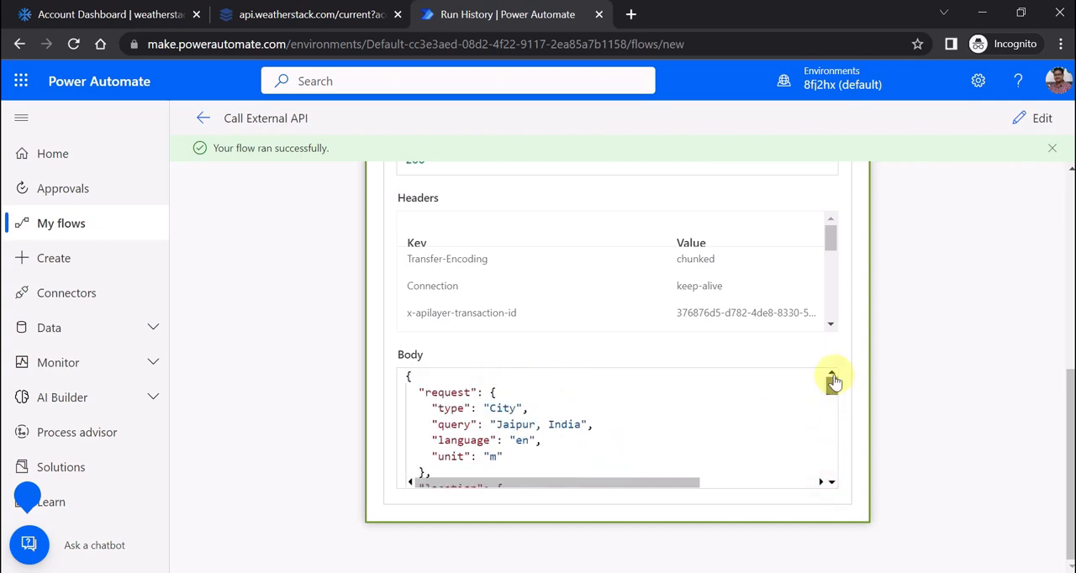
{"action": "scroll", "scroll_direction": "down", "scroll_amount": 3}
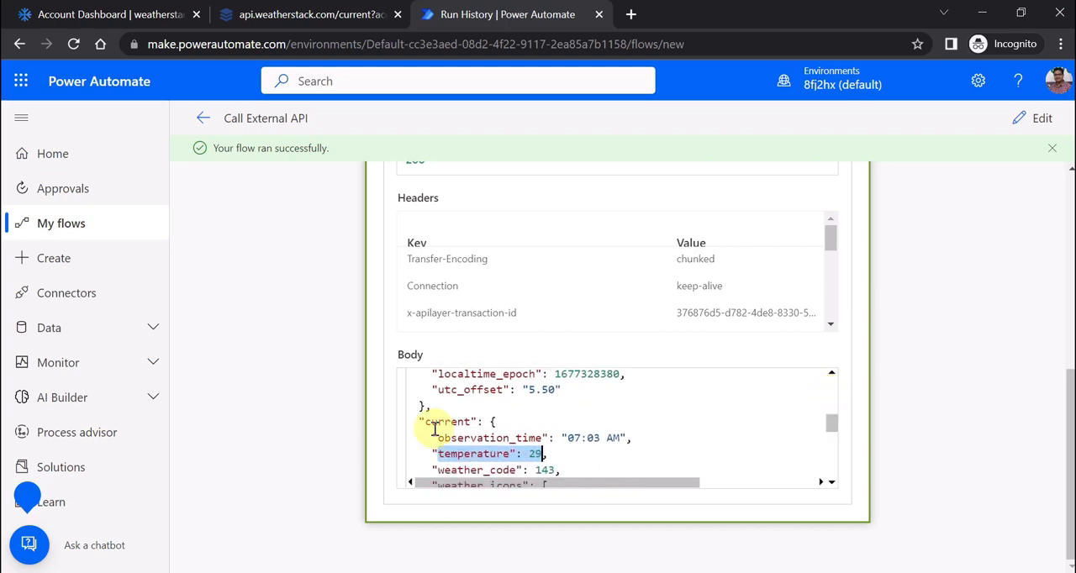
{"action": "mouse_move", "coordinate": [1040, 172]}
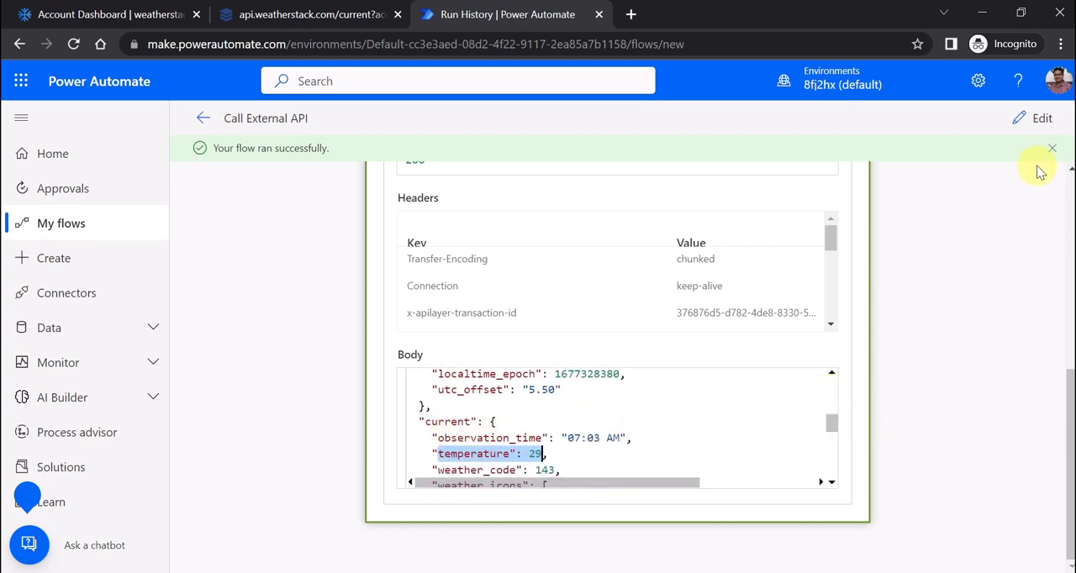
{"action": "left_click", "coordinate": [1042, 117]}
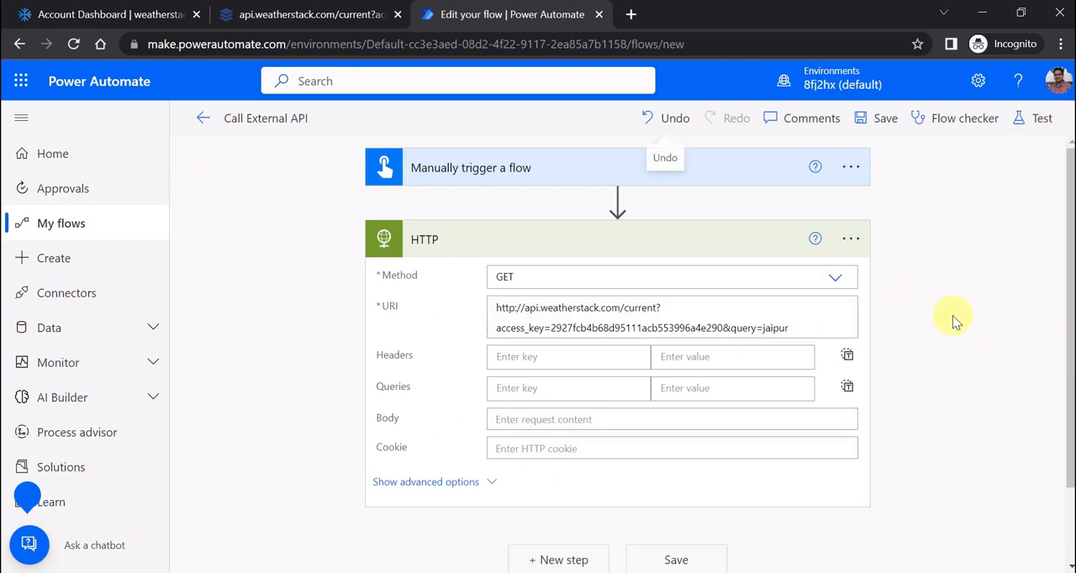
- Insert an Initialize variable step named CityTemperature, type Float, before the HTTP action
{"action": "left_click", "coordinate": [617, 200]}
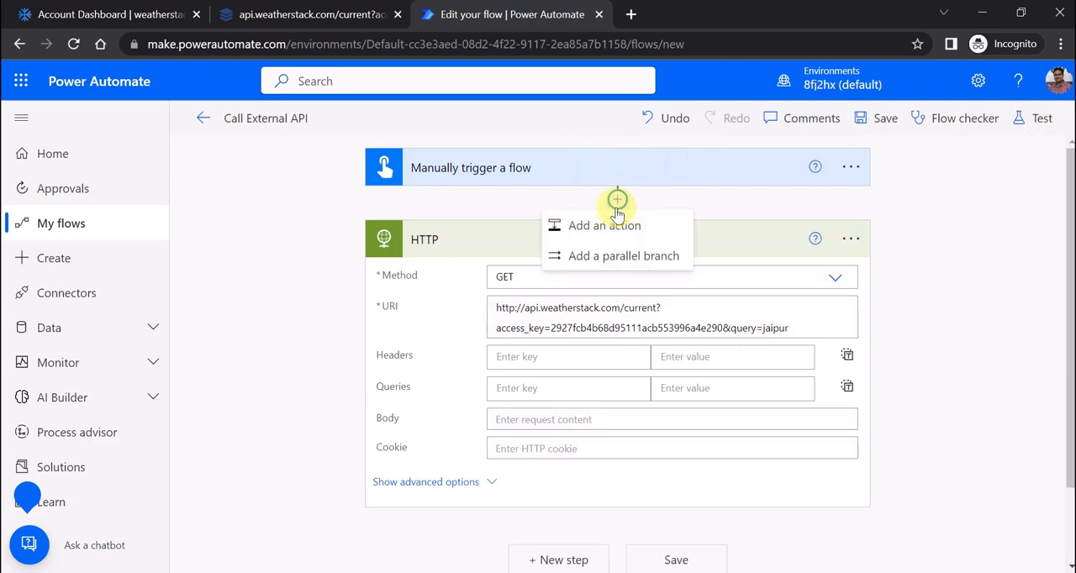
{"action": "left_click", "coordinate": [604, 225]}
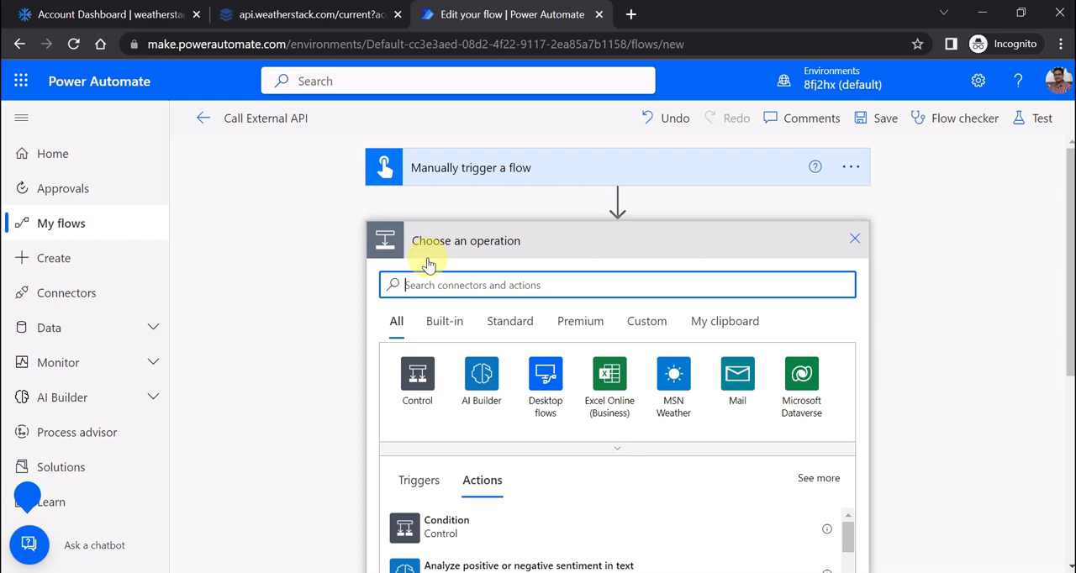
{"action": "type", "text": "var"}
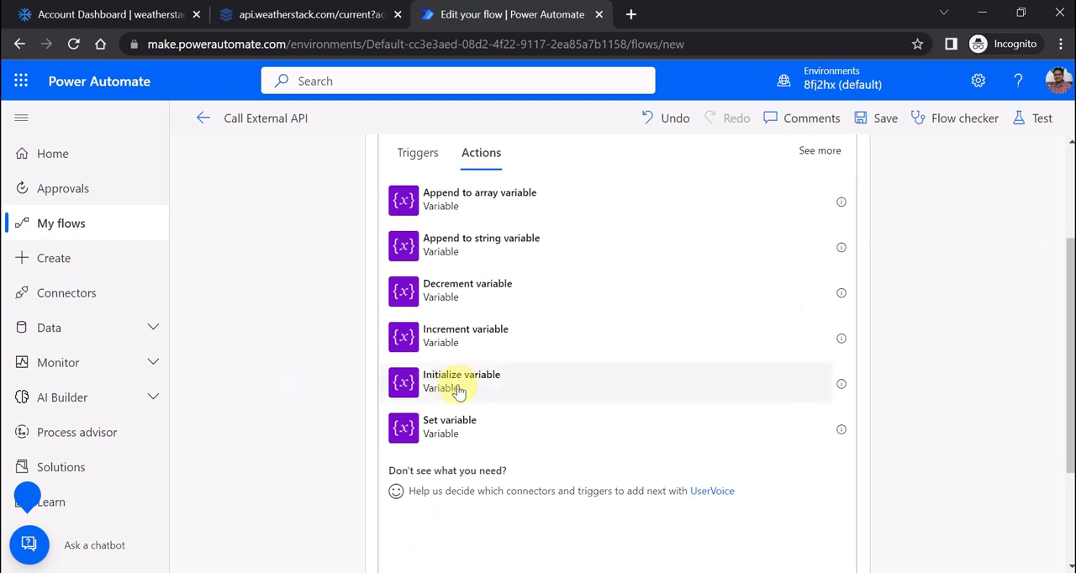
{"action": "left_click", "coordinate": [461, 381]}
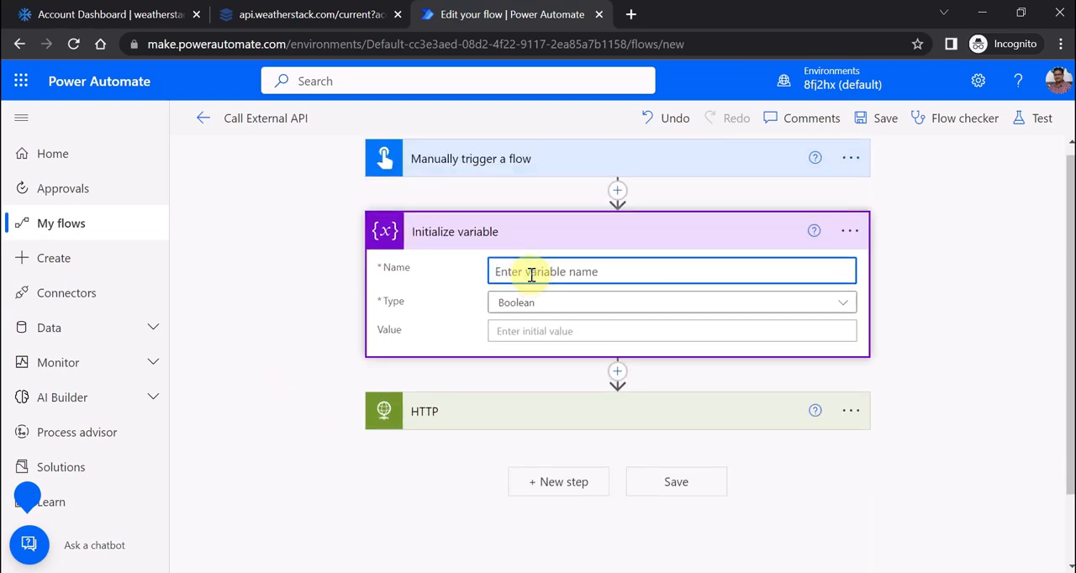
{"action": "type", "text": "CityTemperature"}
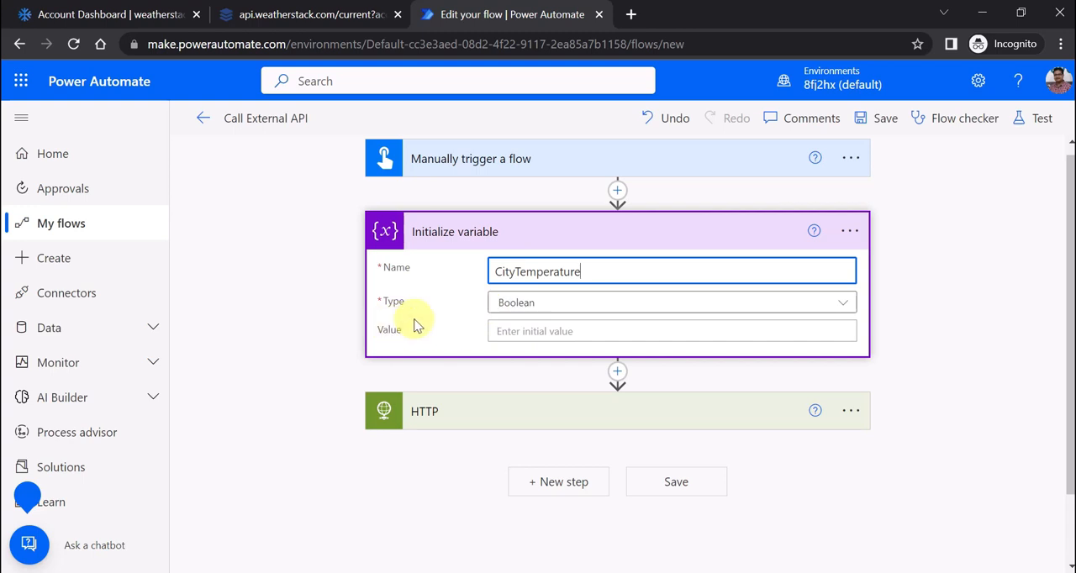
{"action": "left_click", "coordinate": [671, 301]}
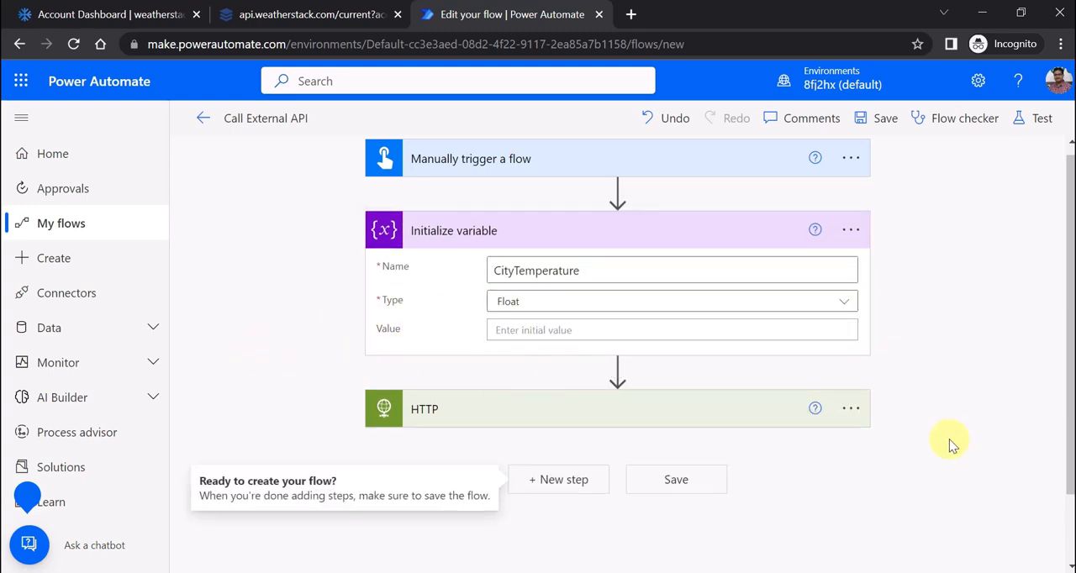
{"action": "mouse_move", "coordinate": [389, 531]}
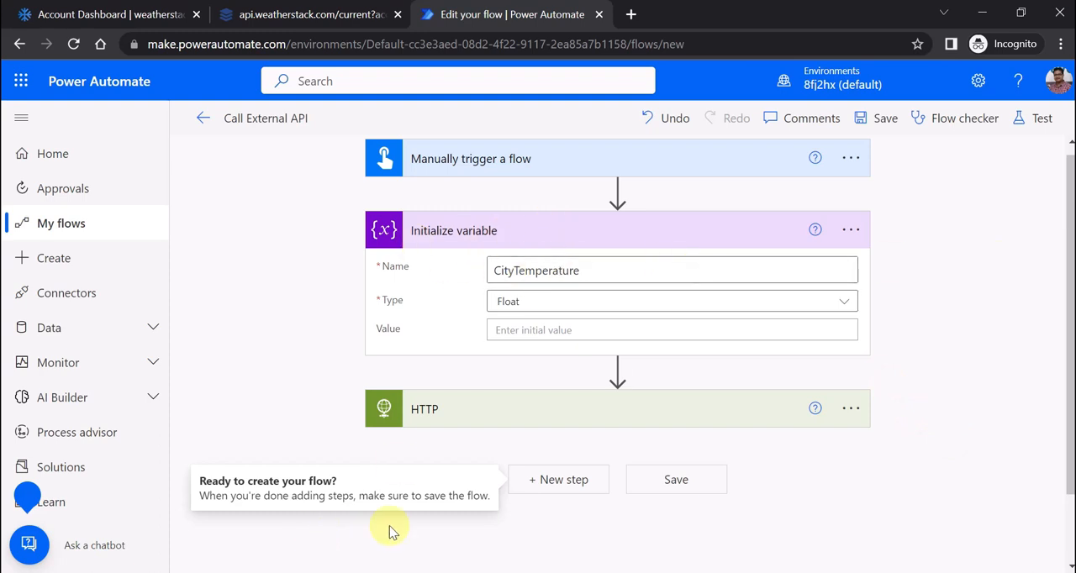
{"action": "left_click", "coordinate": [558, 479]}
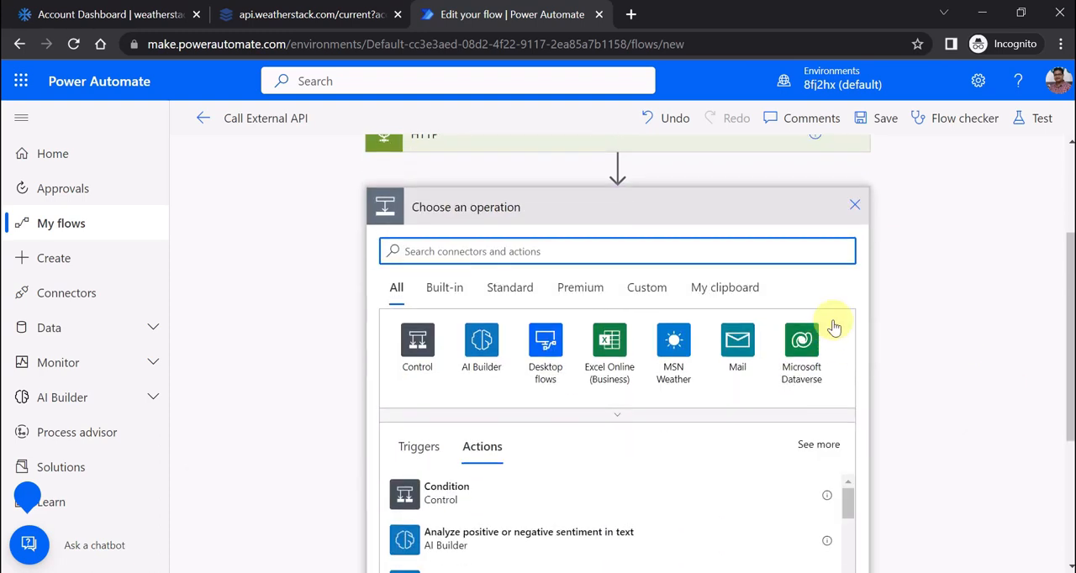
- Add a Set variable action for CityTemperature and open the expression editor for its value
{"action": "type", "text": "var"}
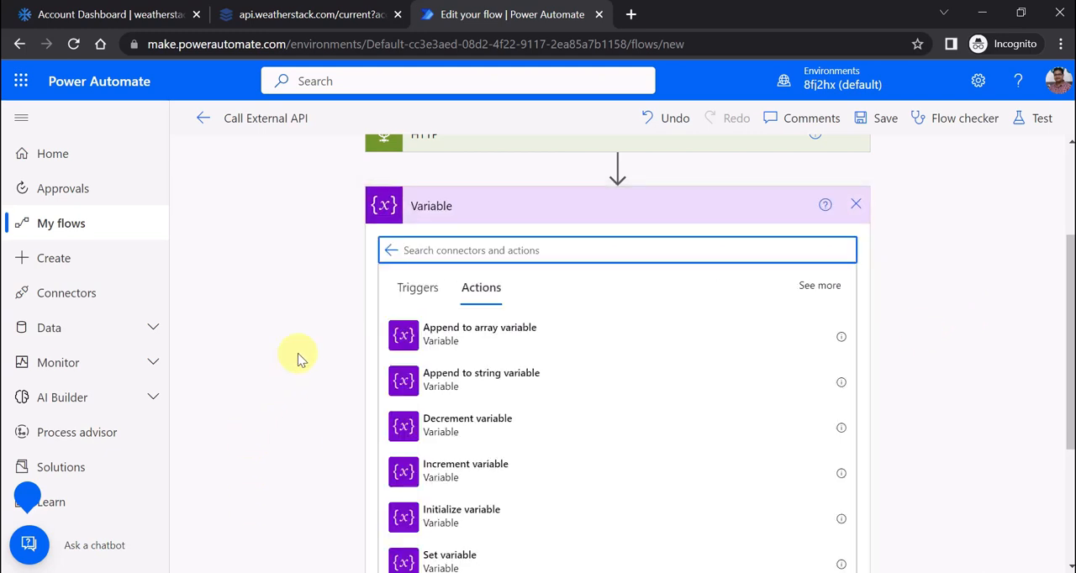
{"action": "left_click", "coordinate": [449, 555]}
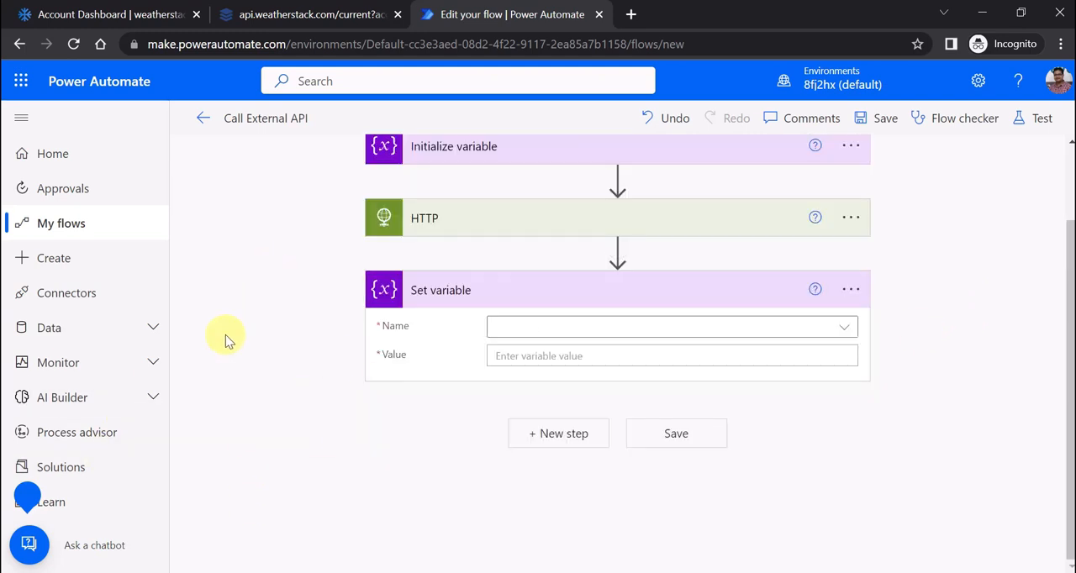
{"action": "left_click", "coordinate": [671, 326]}
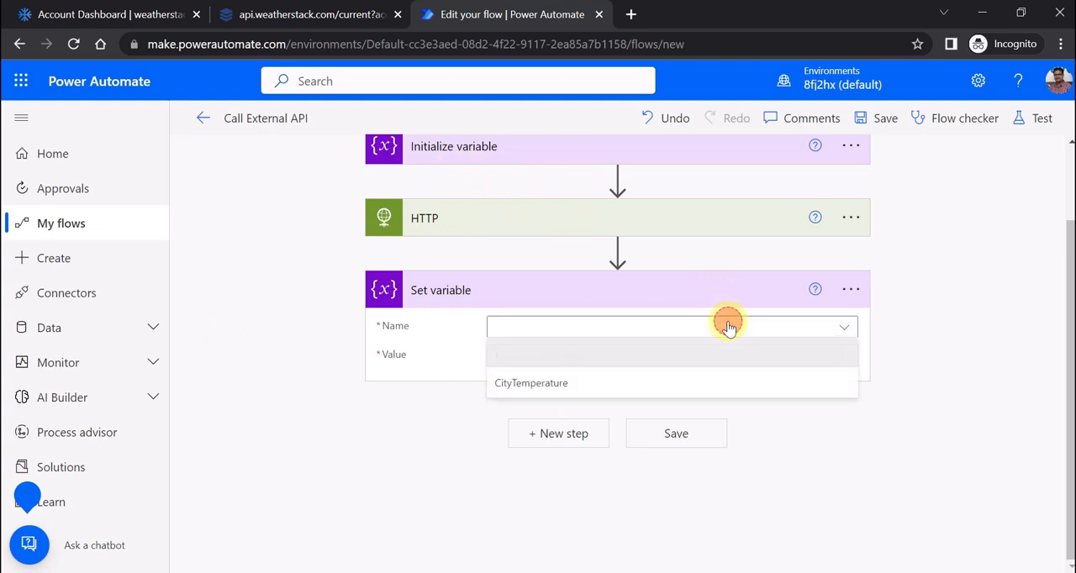
{"action": "left_click", "coordinate": [531, 382]}
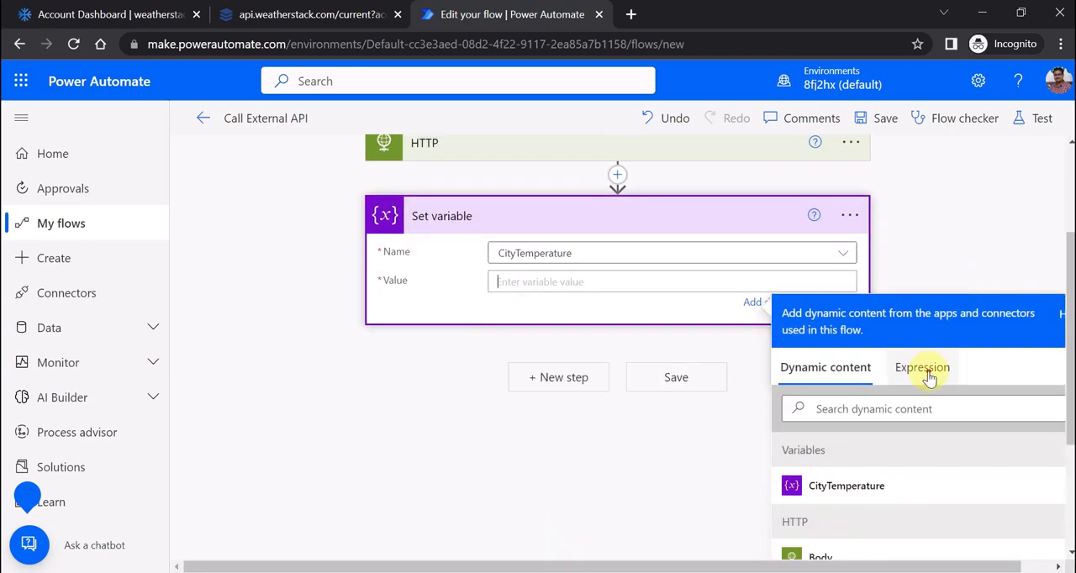
{"action": "left_click", "coordinate": [923, 367]}
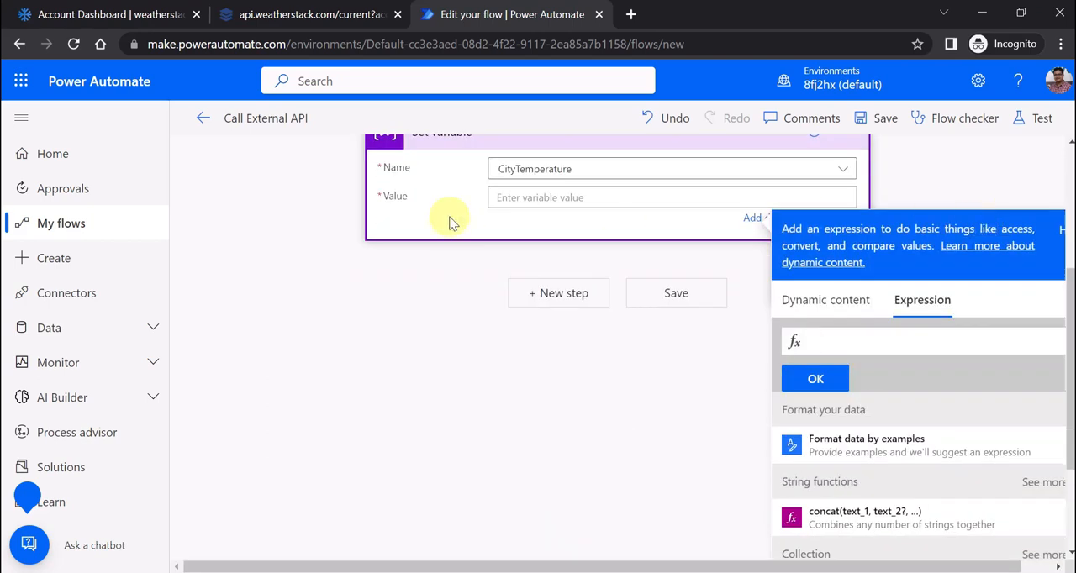
{"action": "mouse_move", "coordinate": [751, 338]}
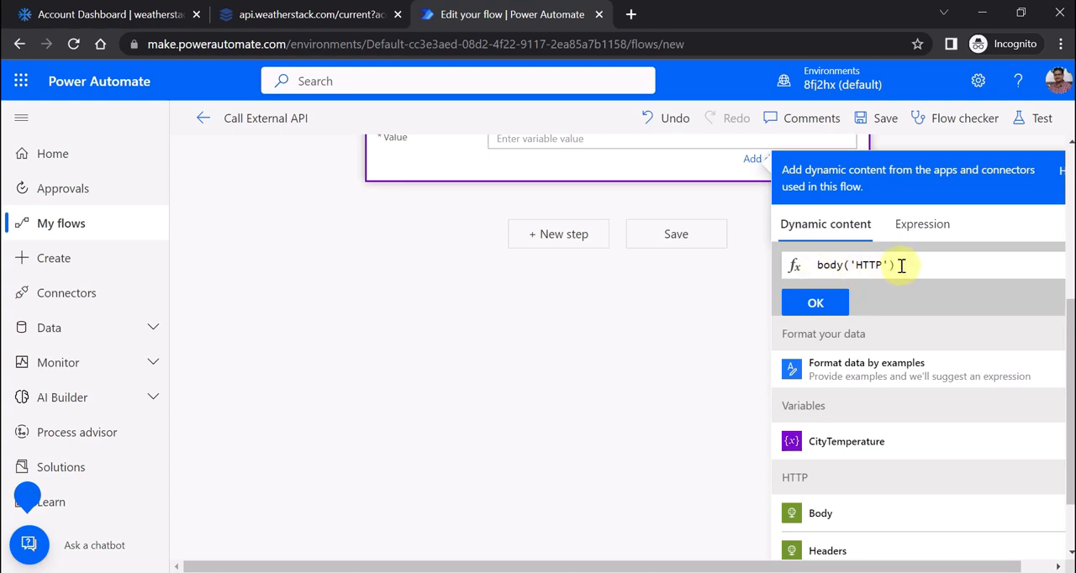
{"action": "mouse_move", "coordinate": [547, 347]}
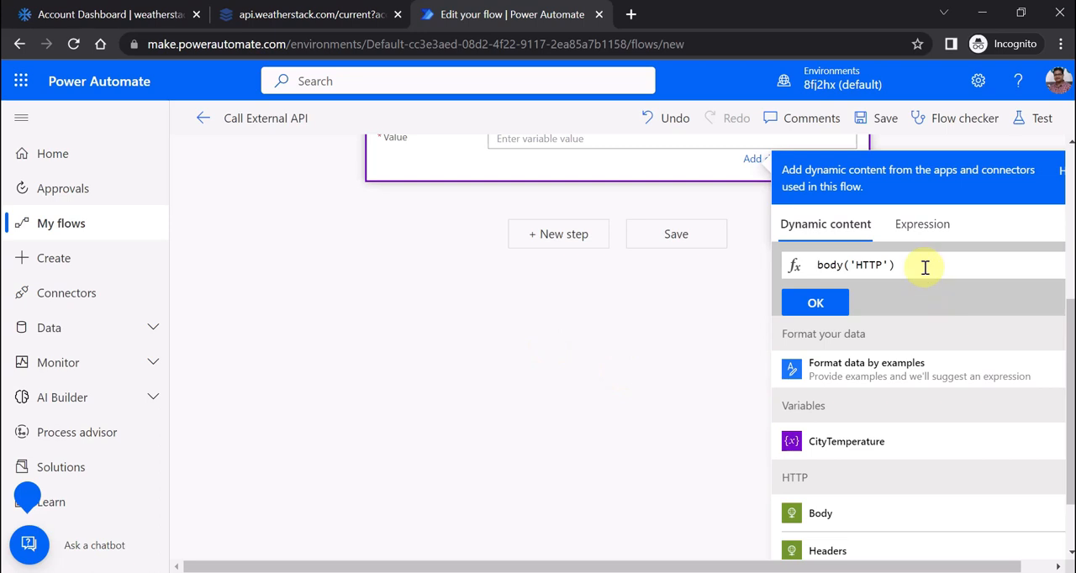
- Set the value to the expression body('HTTP')['current']['temperature']
{"action": "type", "text": "[]"}
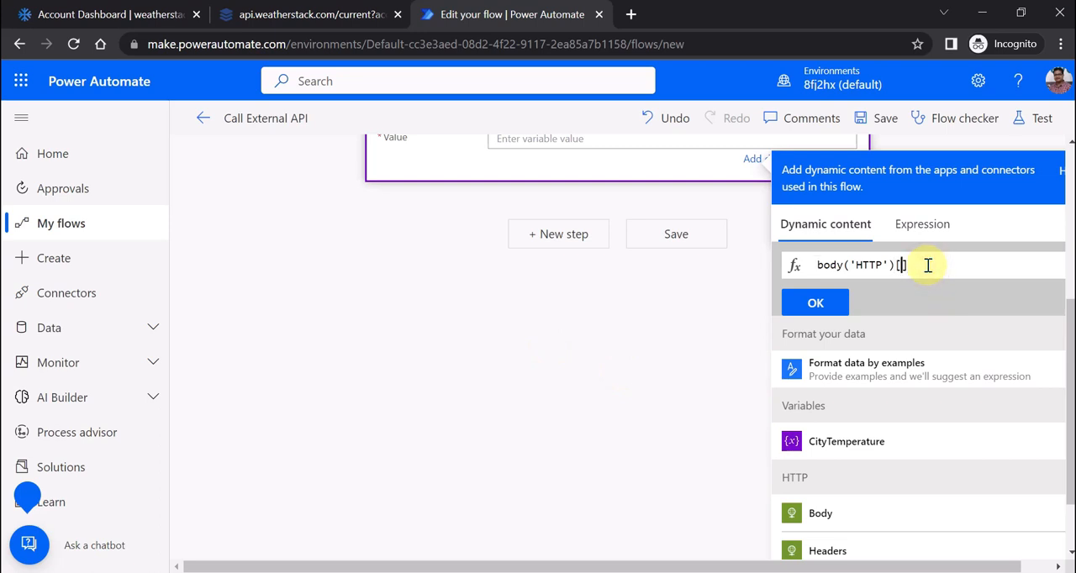
{"action": "type", "text": "'current"}
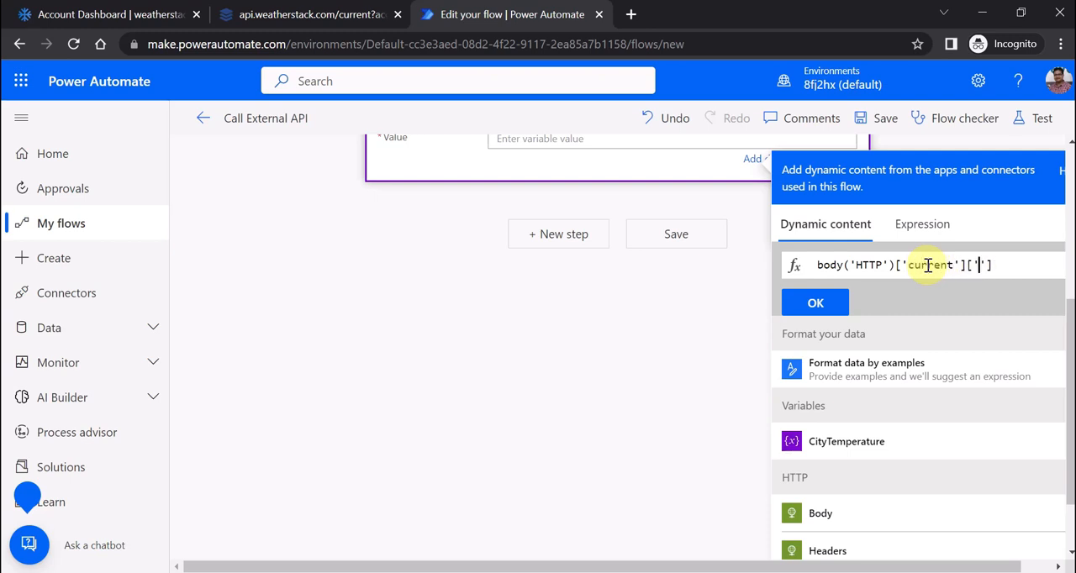
{"action": "type", "text": "temperature"}
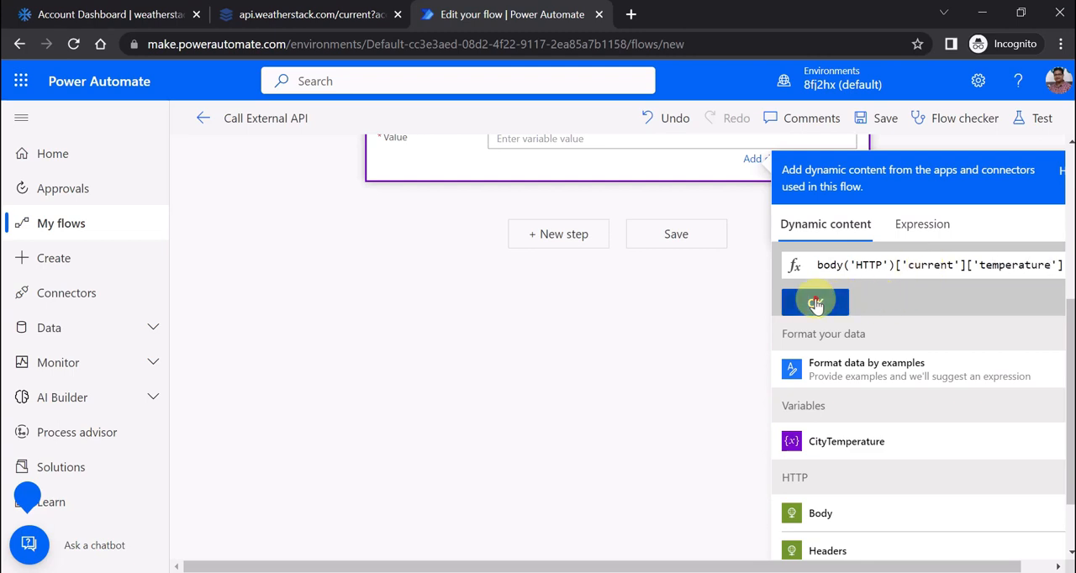
{"action": "left_click", "coordinate": [815, 301]}
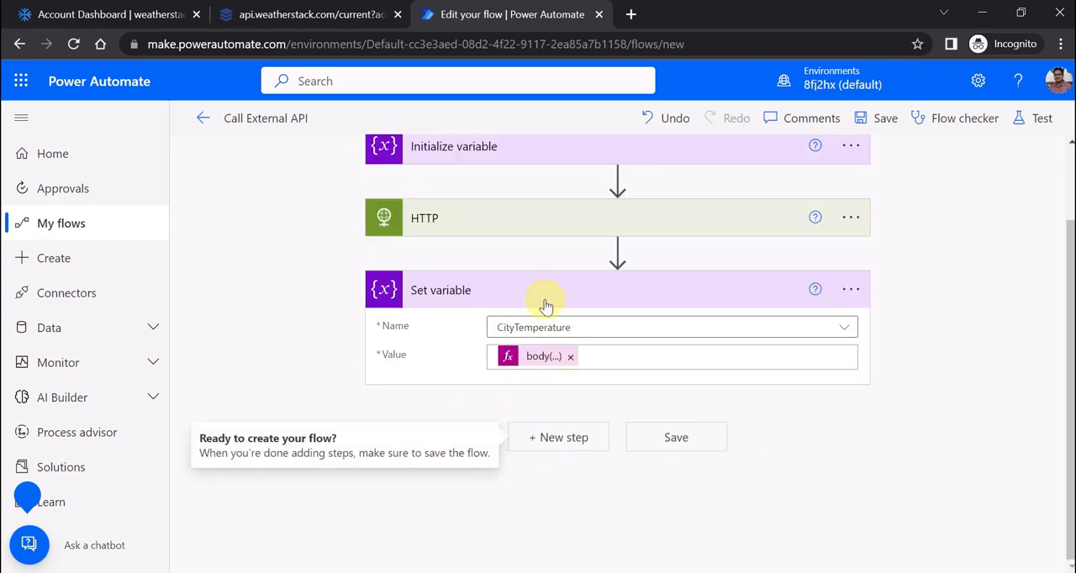
- Review the flow steps and save the Call External API flow
{"action": "scroll", "scroll_direction": "up", "scroll_amount": 3}
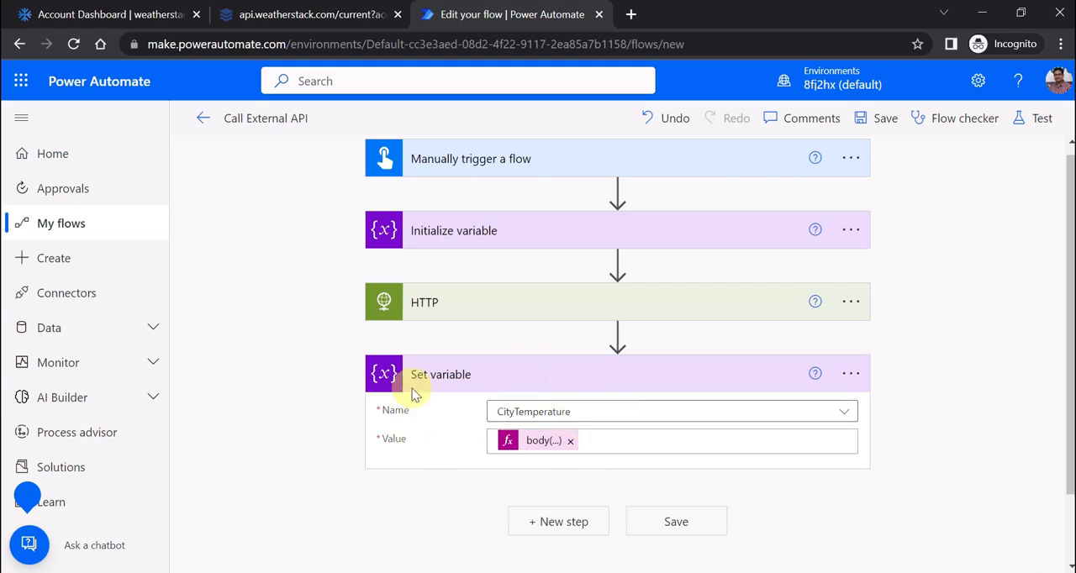
{"action": "mouse_move", "coordinate": [487, 313]}
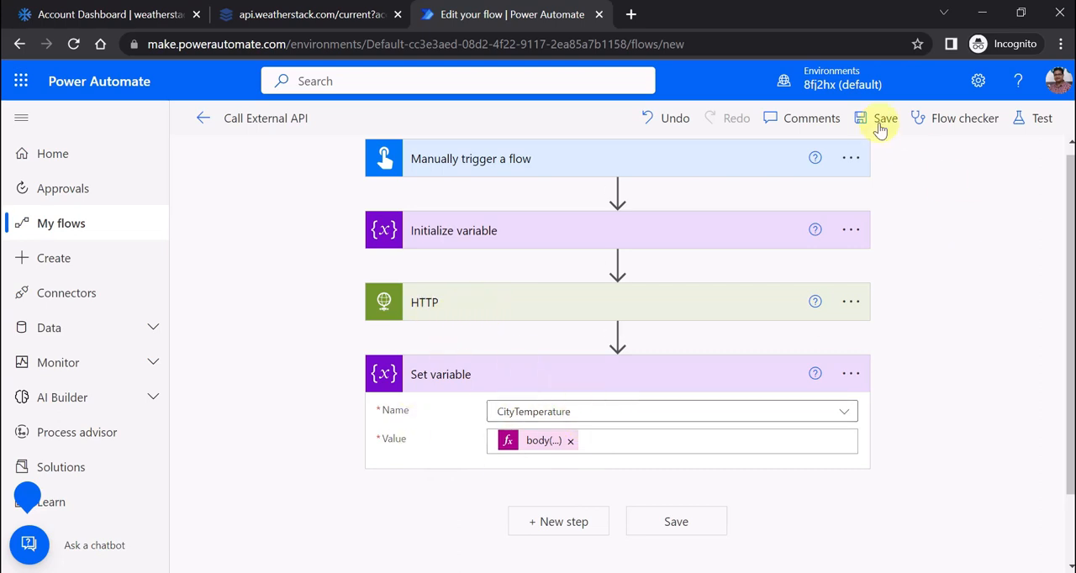
{"action": "left_click", "coordinate": [886, 117]}
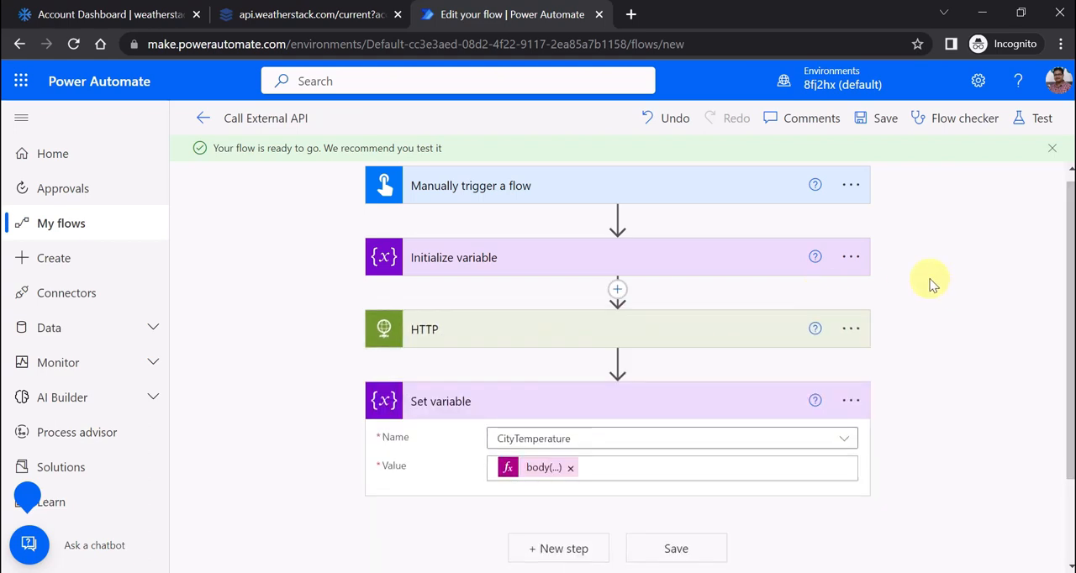
- Run a manual test of the flow and dismiss the run-started confirmation
{"action": "left_click", "coordinate": [1041, 117]}
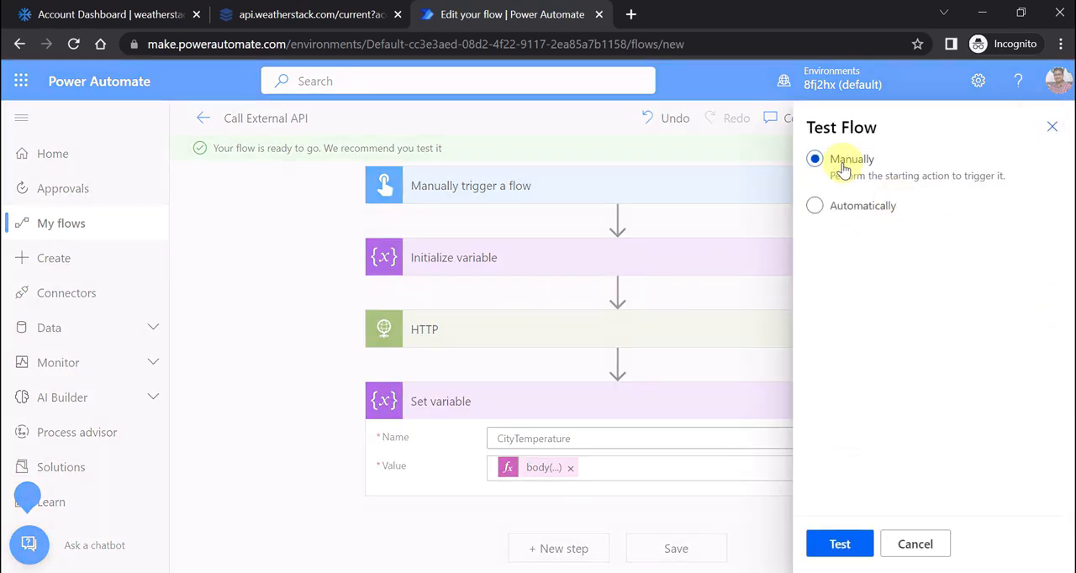
{"action": "left_click", "coordinate": [839, 544]}
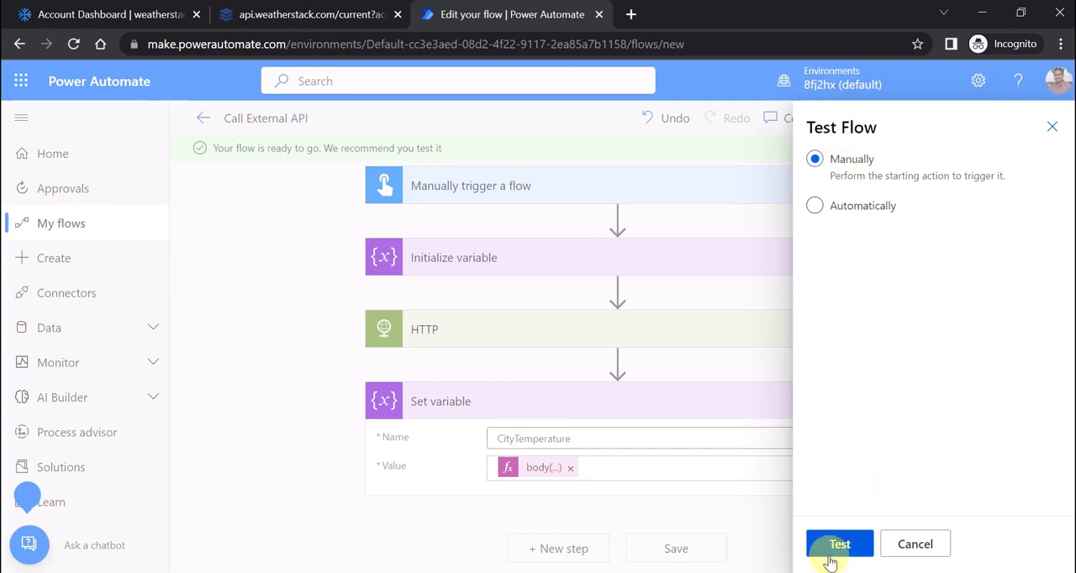
{"action": "left_click", "coordinate": [839, 544]}
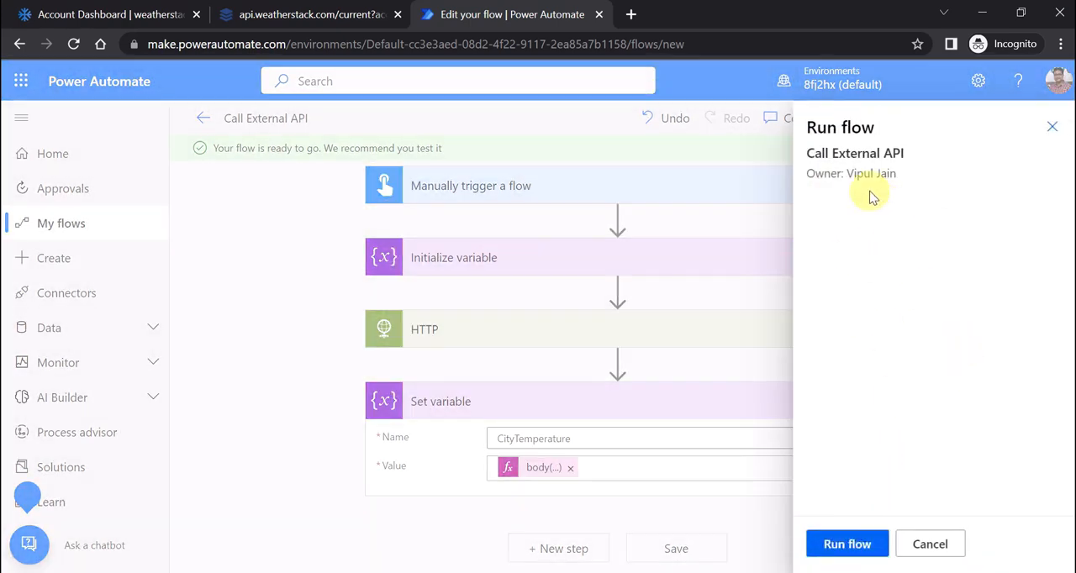
{"action": "left_click", "coordinate": [847, 544]}
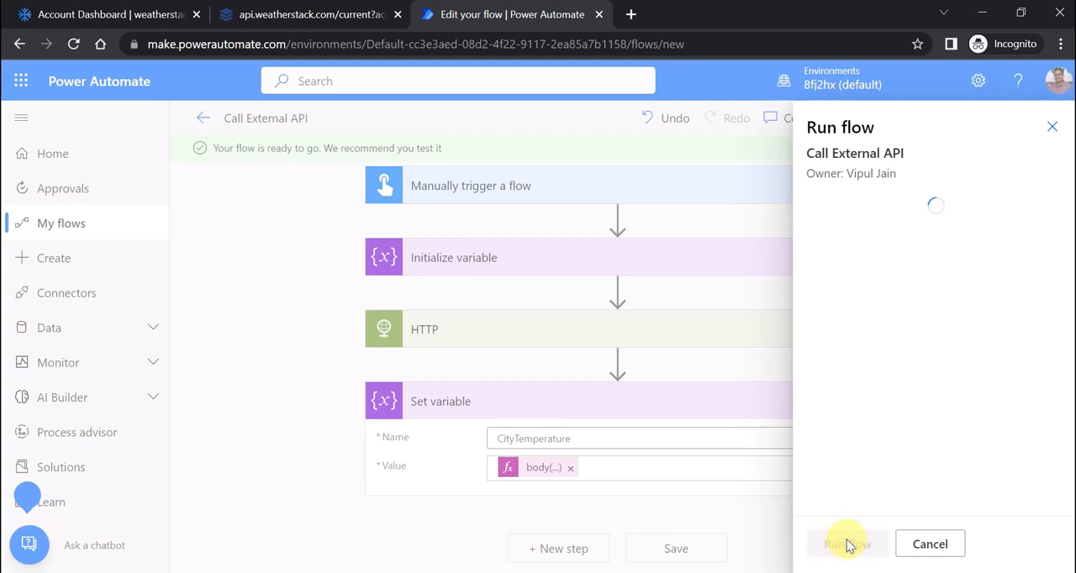
{"action": "left_click", "coordinate": [847, 544]}
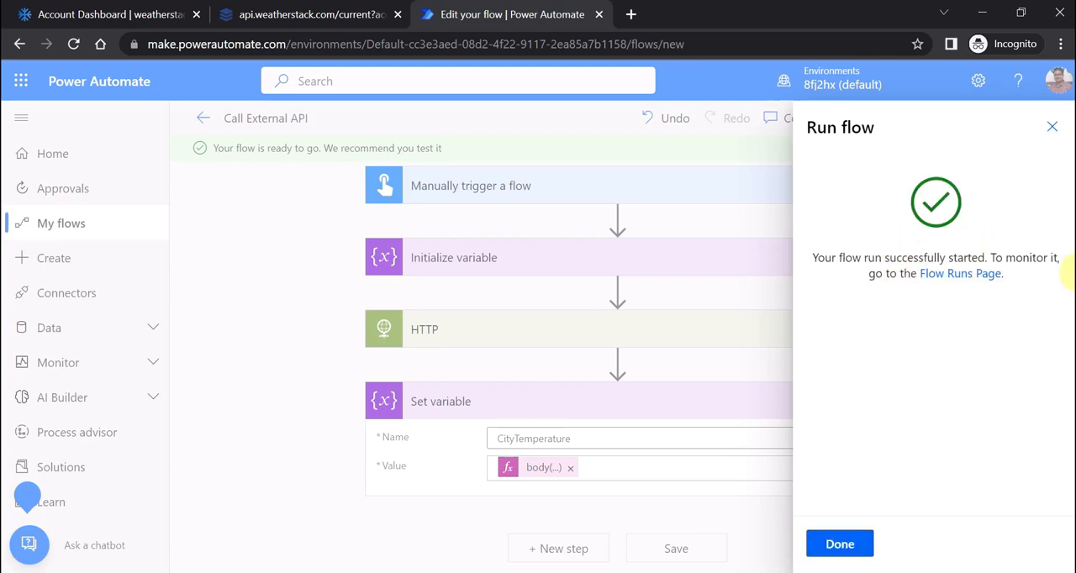
{"action": "left_click", "coordinate": [839, 544]}
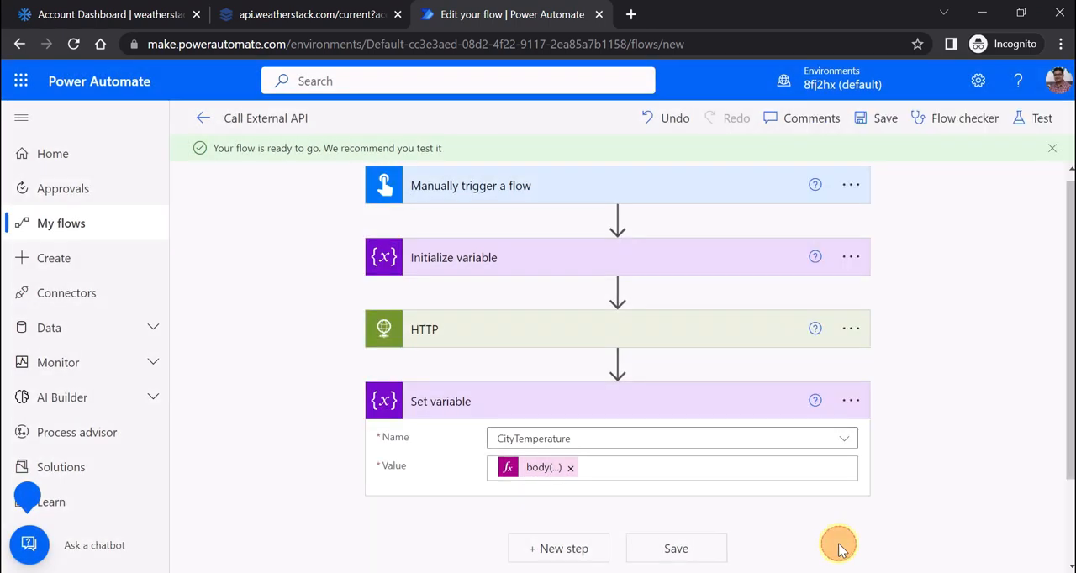
{"action": "left_click", "coordinate": [1041, 118]}
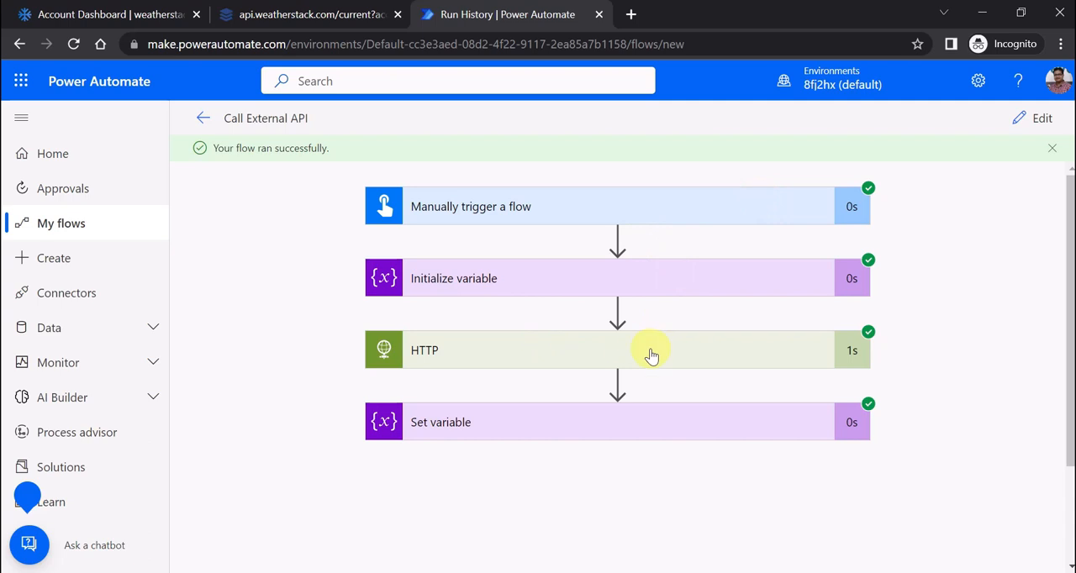
- Inspect the HTTP step's 200 response body and the Set variable step showing CityTemperature 29
{"action": "left_click", "coordinate": [617, 350]}
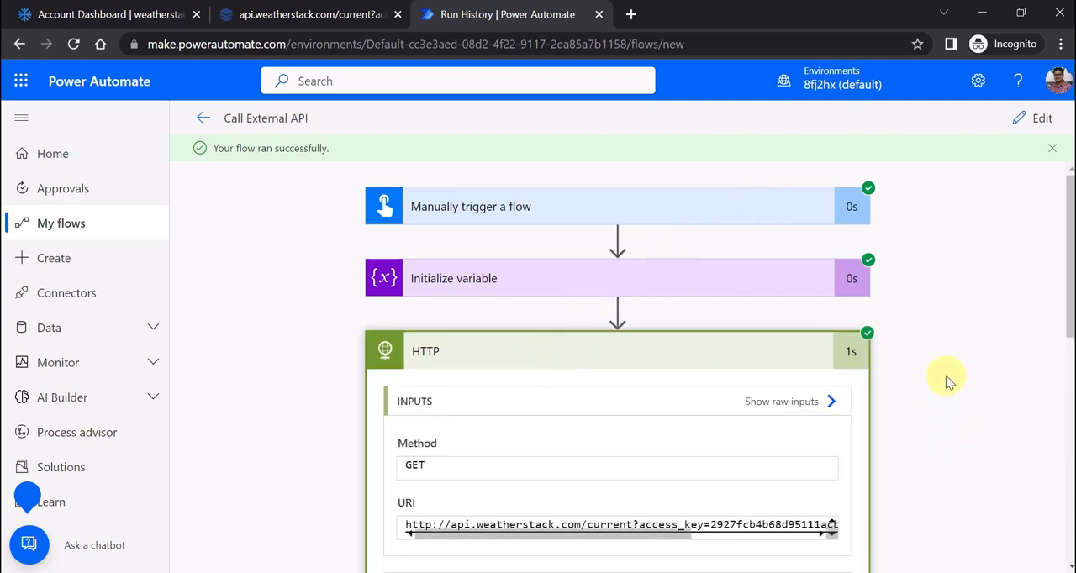
{"action": "scroll", "scroll_direction": "down", "scroll_amount": 3}
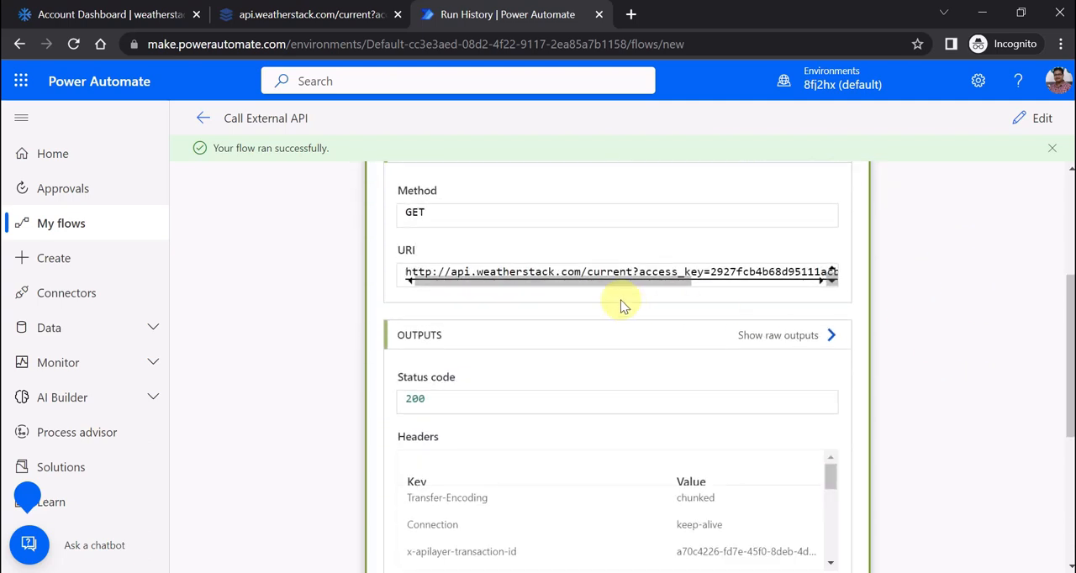
{"action": "scroll", "scroll_direction": "down", "scroll_amount": 3}
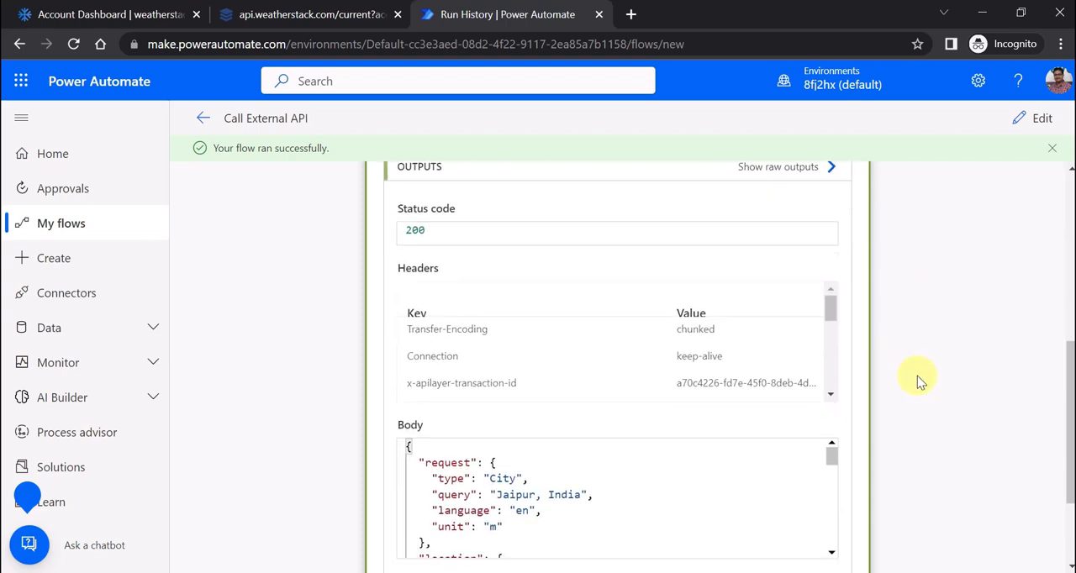
{"action": "scroll", "scroll_direction": "down", "scroll_amount": 3}
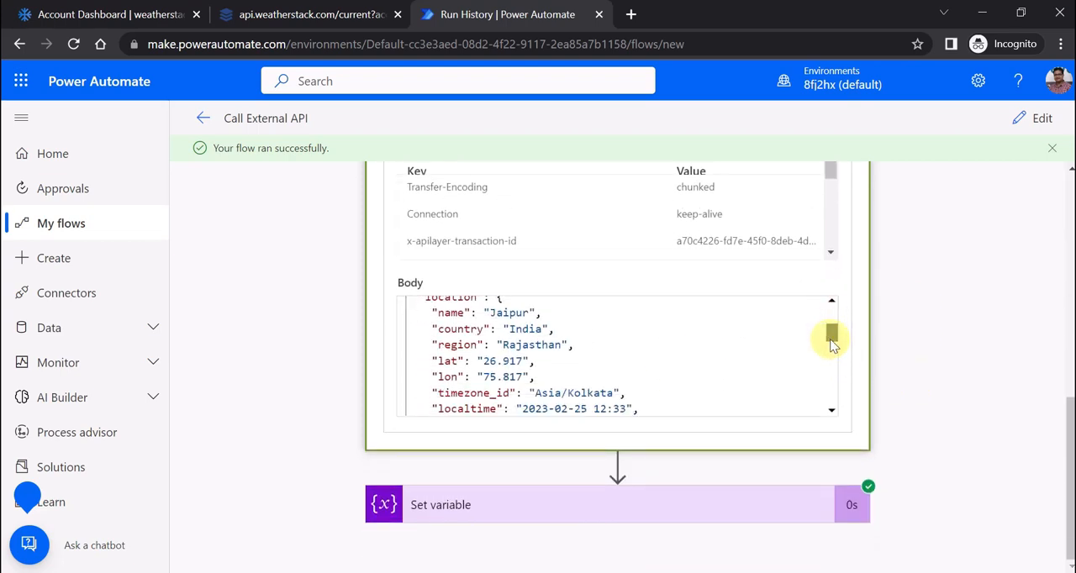
{"action": "scroll", "scroll_direction": "down", "scroll_amount": 3}
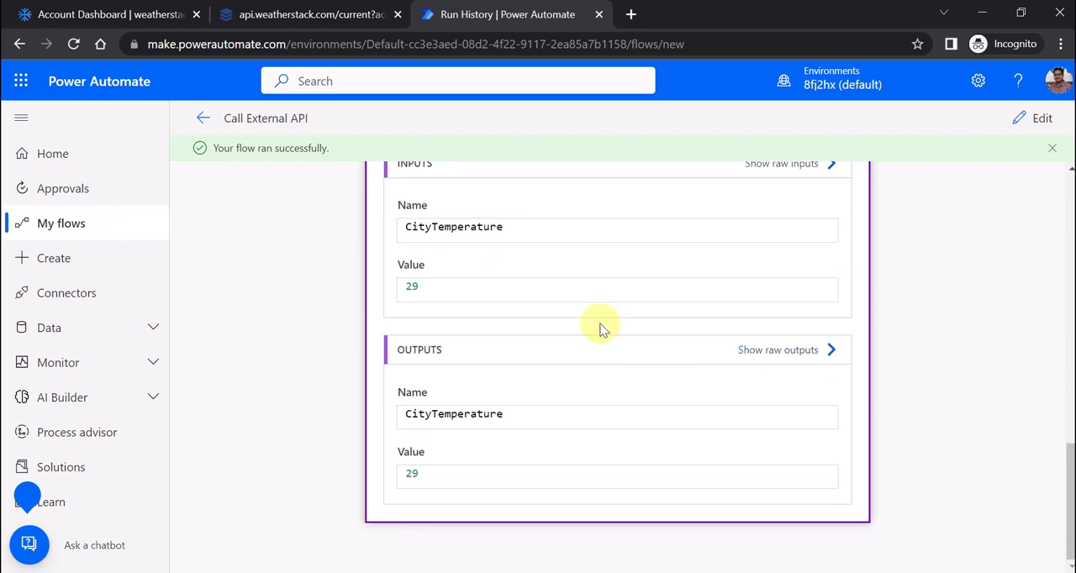
{"action": "scroll", "scroll_direction": "down", "scroll_amount": 3}
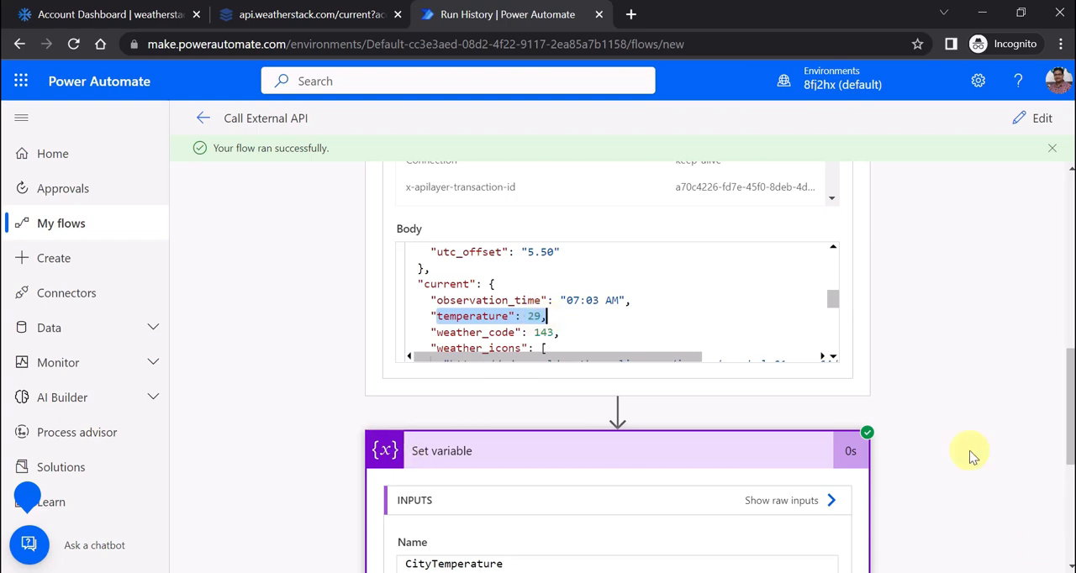
{"action": "scroll", "scroll_direction": "down", "scroll_amount": 3}
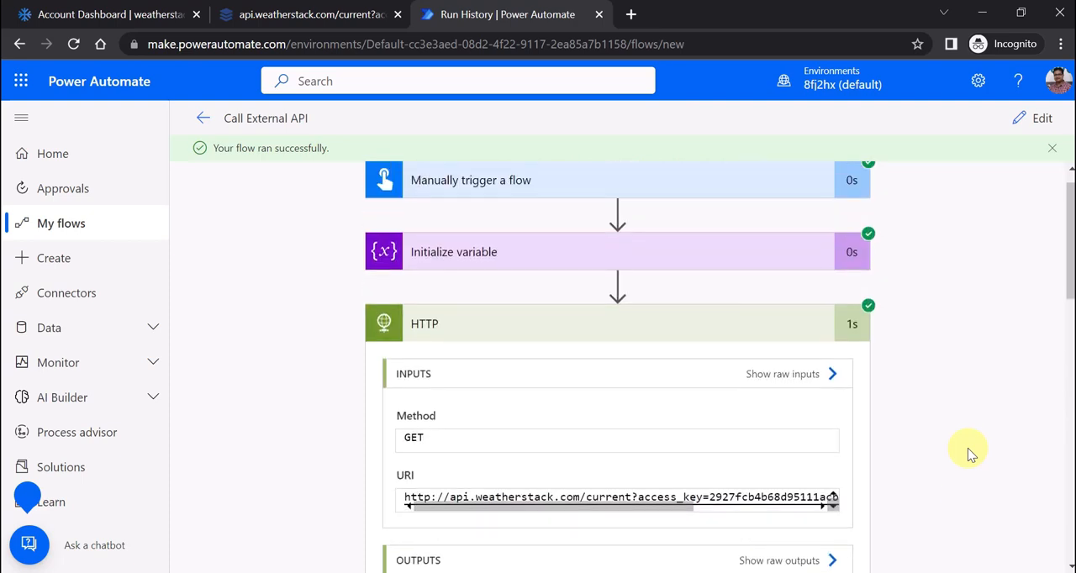
{"action": "mouse_move", "coordinate": [879, 343]}
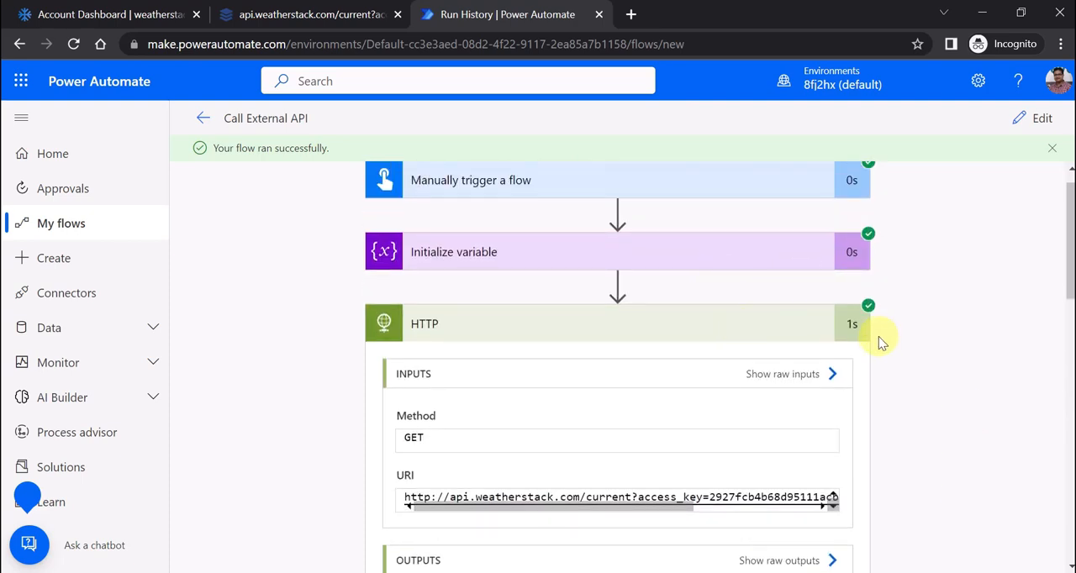
{"action": "mouse_move", "coordinate": [939, 336]}
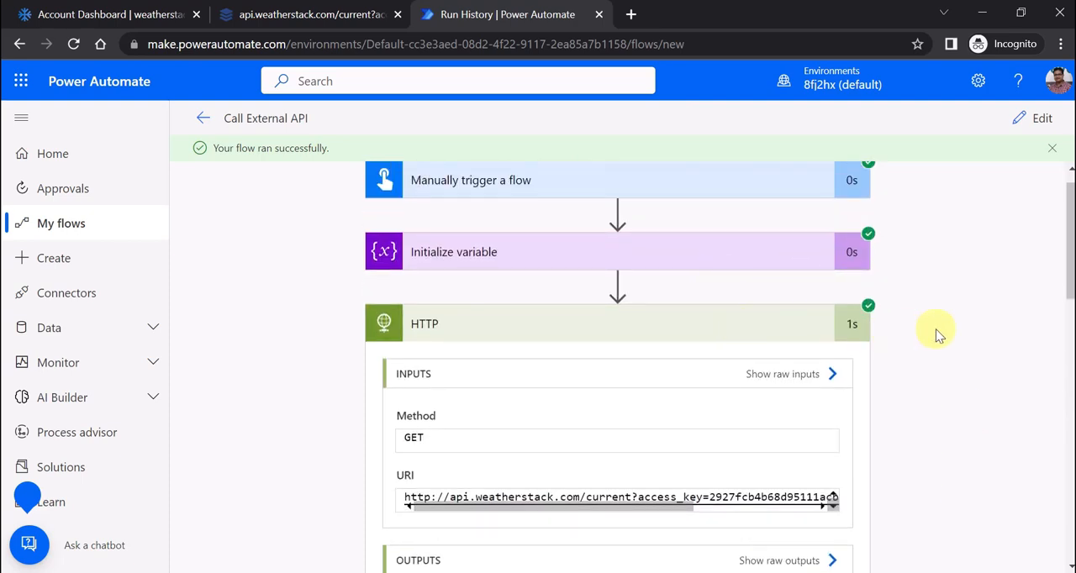